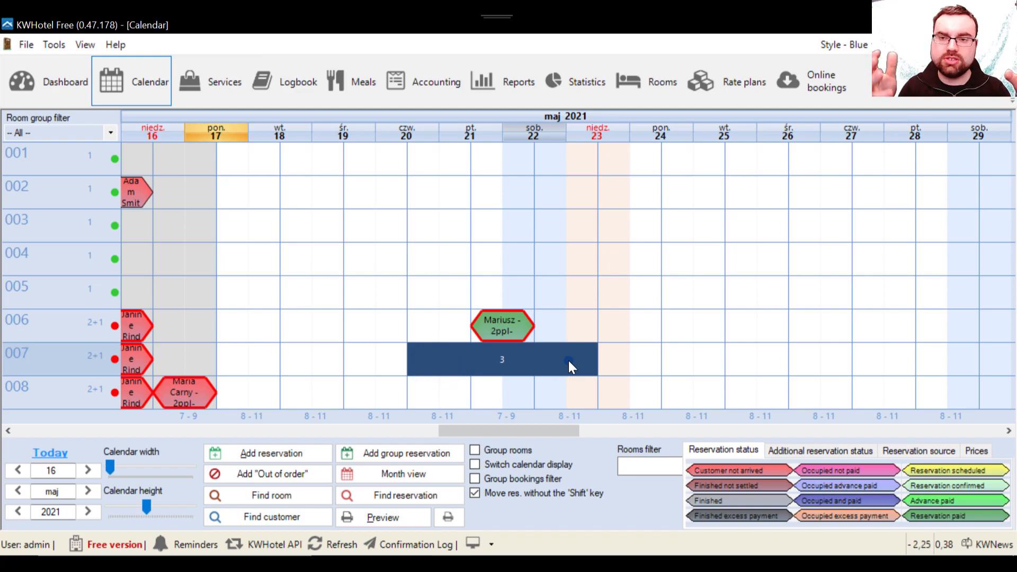
Double-click room 007's marked 20–23 May range to open a new reservation
{"action": "double_click", "coordinate": [502, 359]}
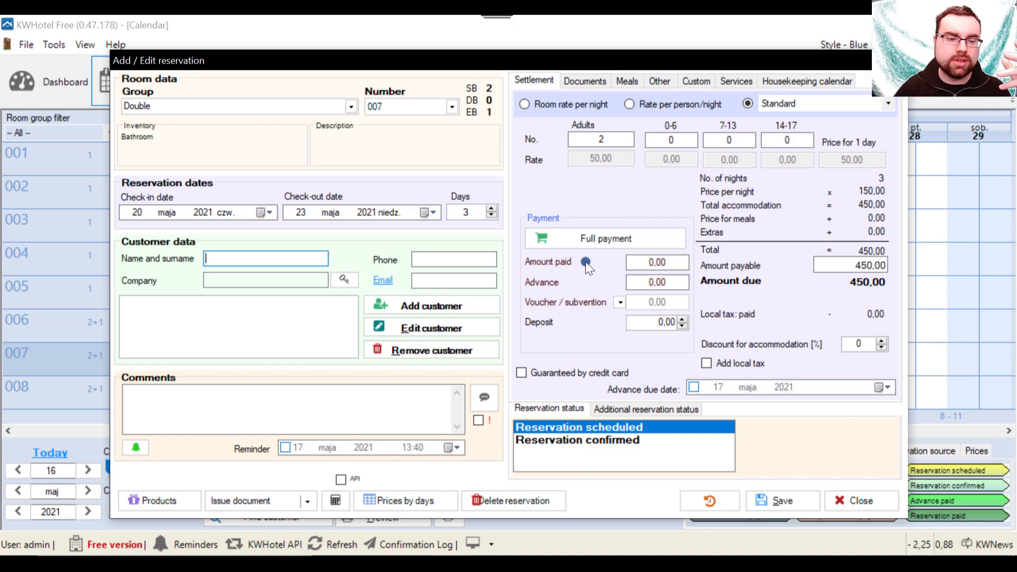
{"action": "mouse_move", "coordinate": [281, 83]}
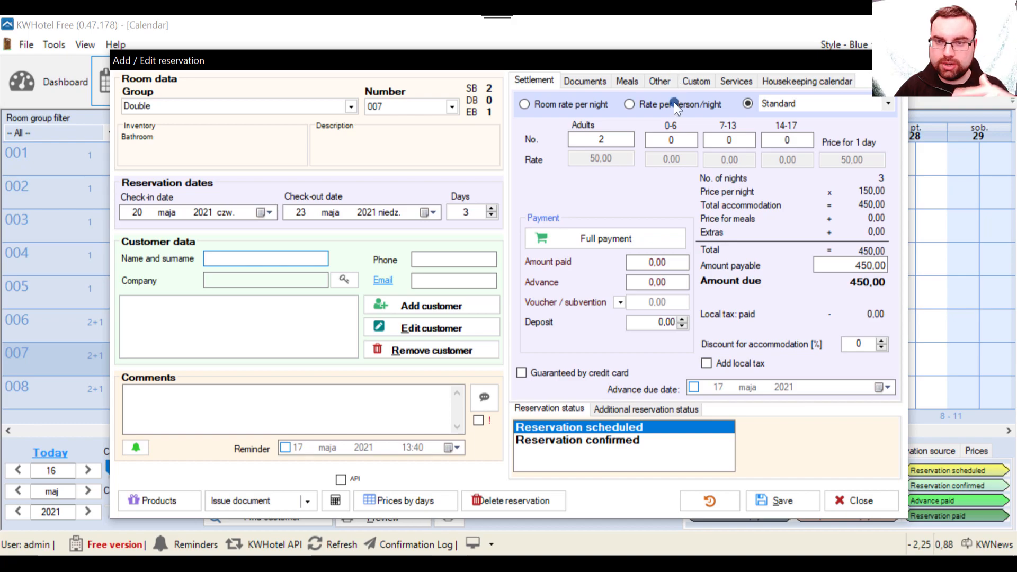
{"action": "left_click", "coordinate": [454, 280]}
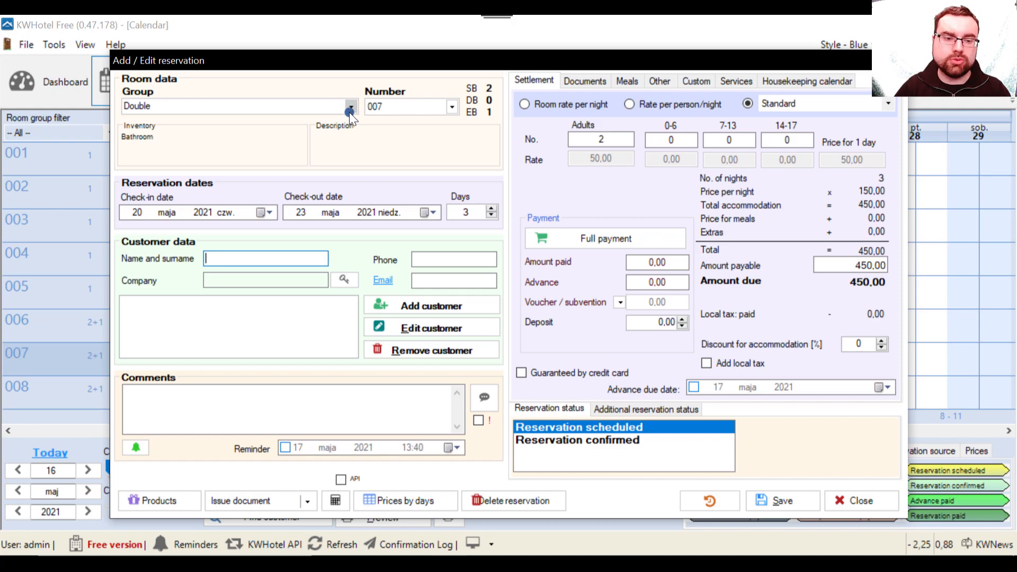
{"action": "left_click", "coordinate": [350, 106]}
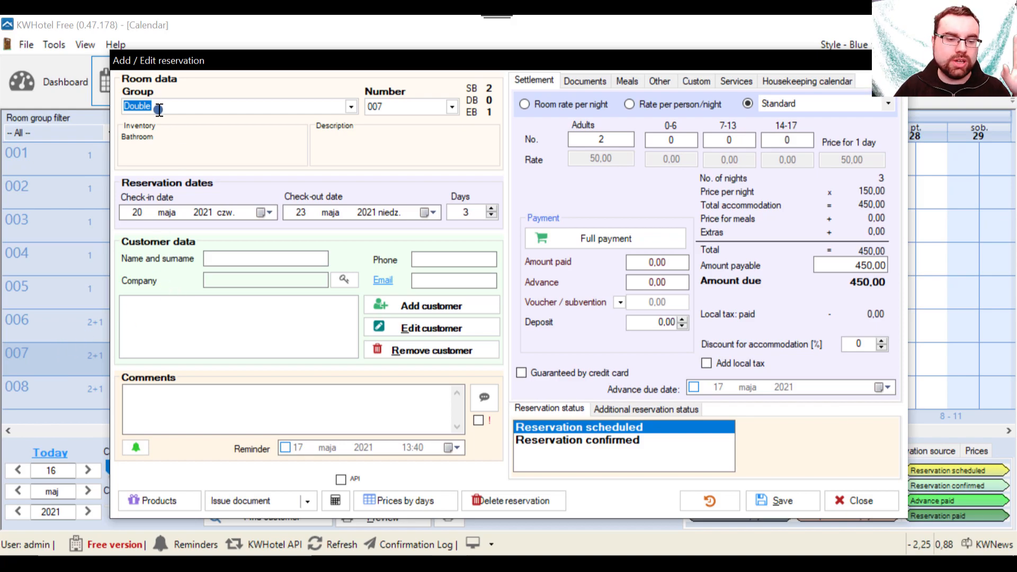
{"action": "left_click", "coordinate": [450, 107]}
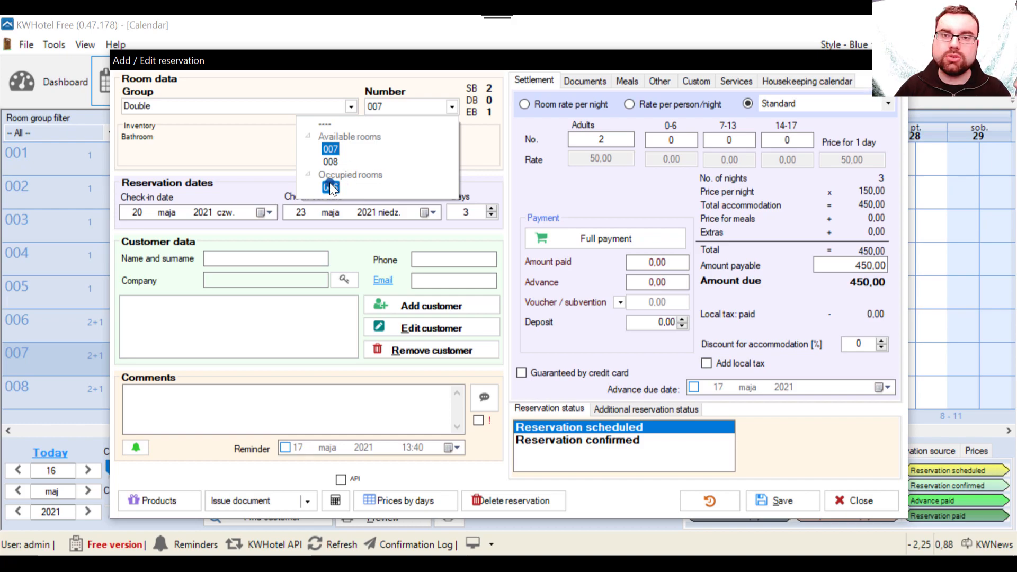
{"action": "mouse_move", "coordinate": [337, 181]}
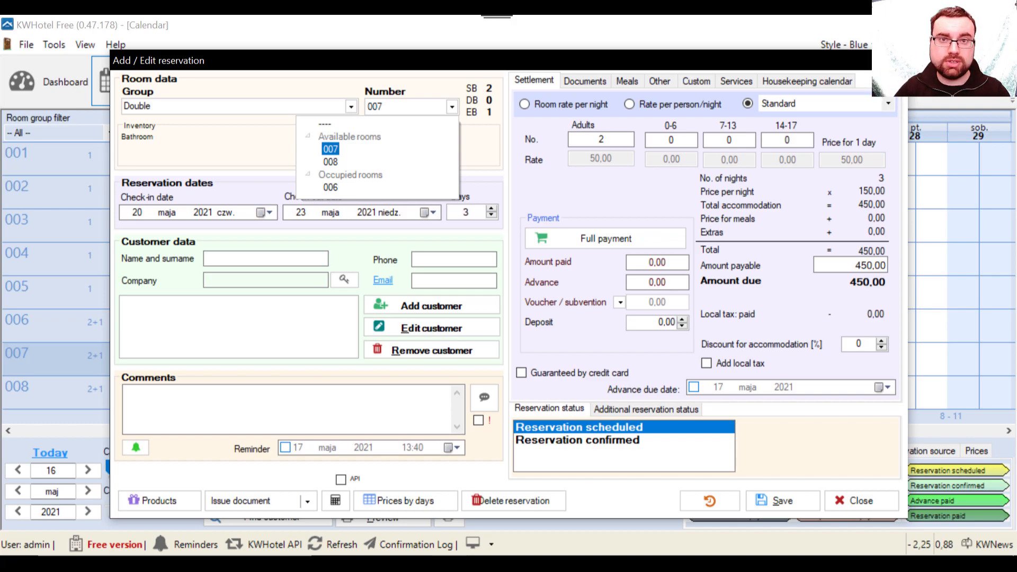
{"action": "left_click", "coordinate": [330, 149]}
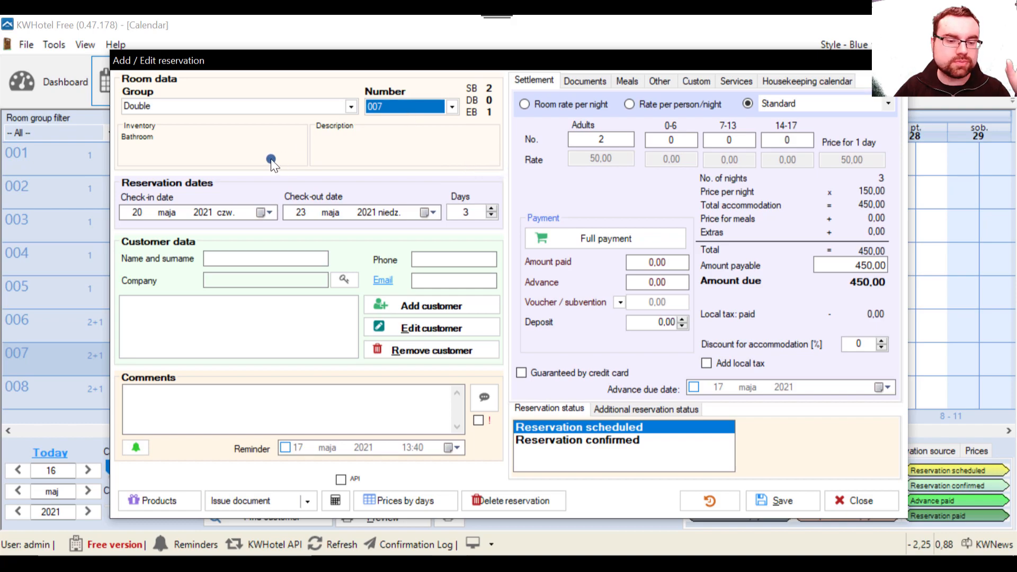
{"action": "mouse_move", "coordinate": [161, 136]}
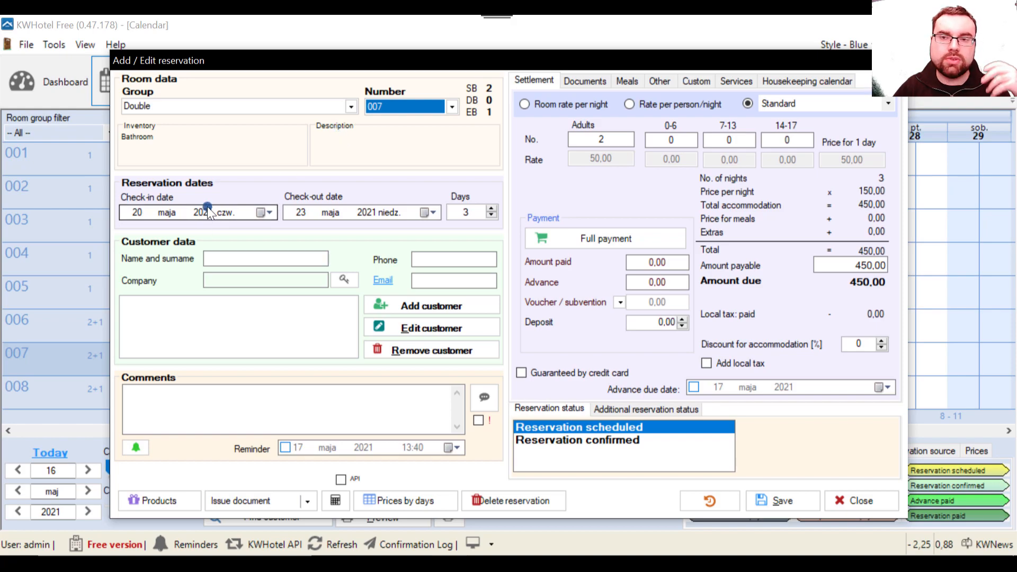
{"action": "left_click", "coordinate": [266, 212]}
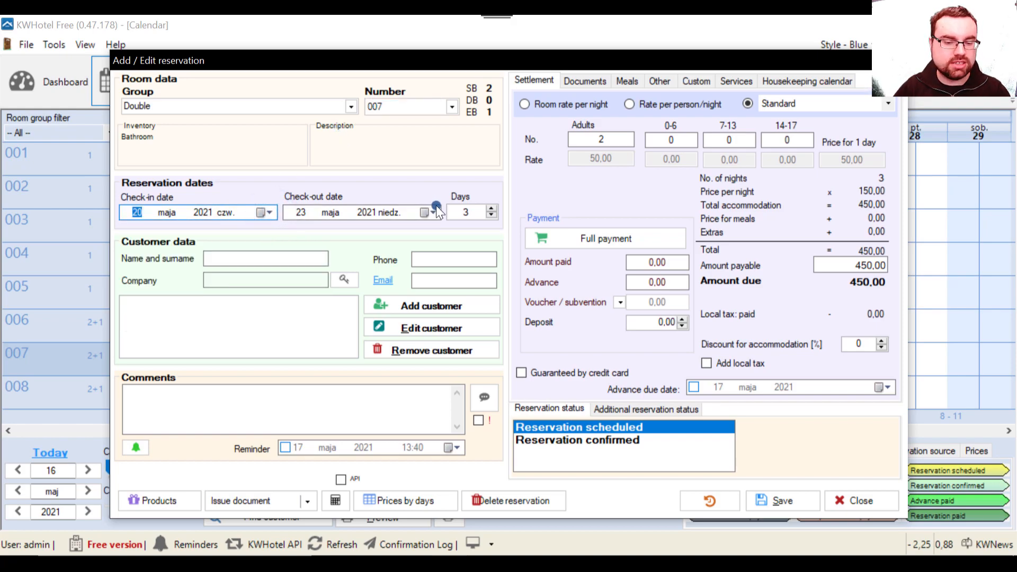
{"action": "left_click", "coordinate": [300, 212]}
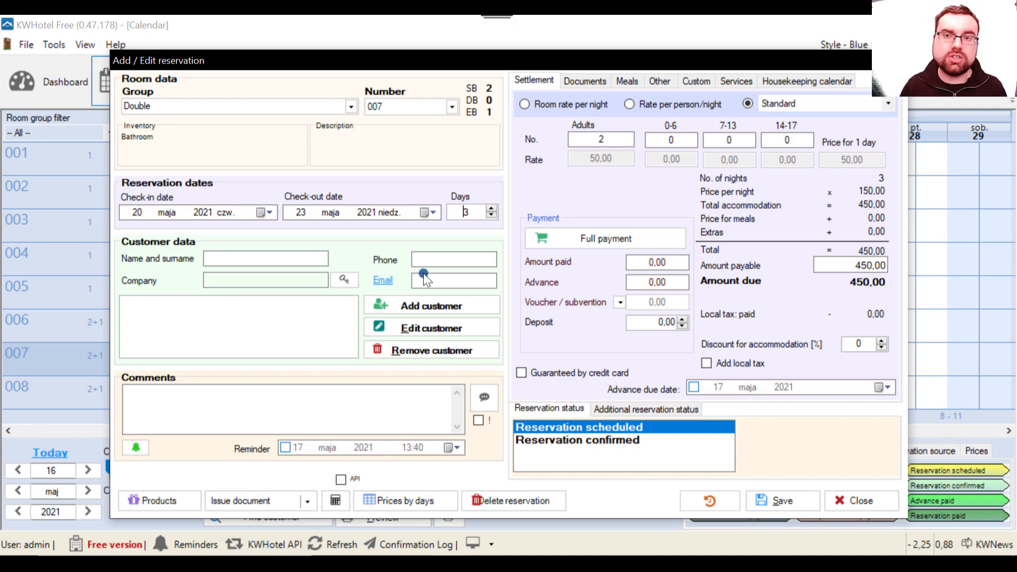
{"action": "mouse_move", "coordinate": [534, 284]}
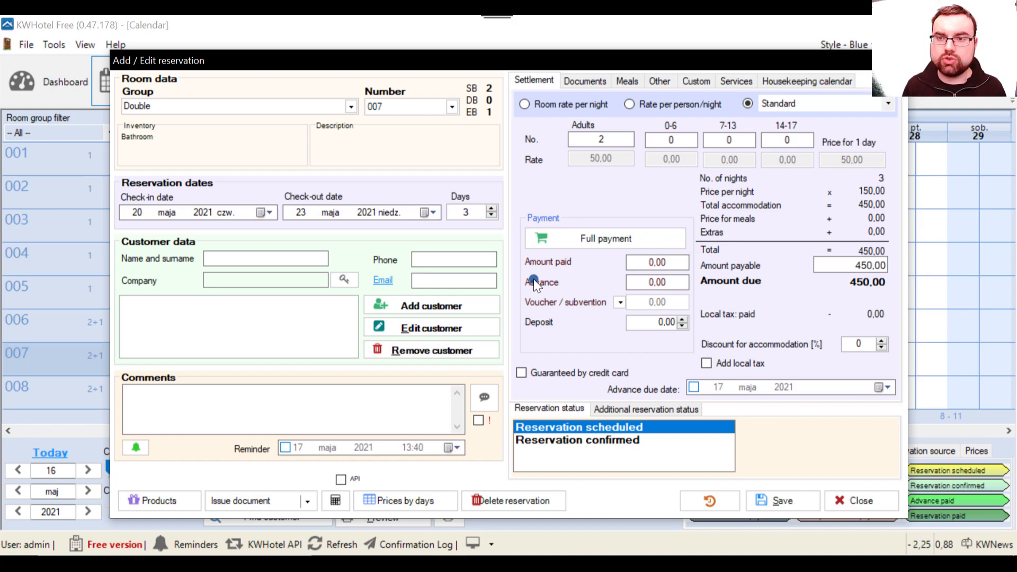
{"action": "left_click", "coordinate": [466, 212]}
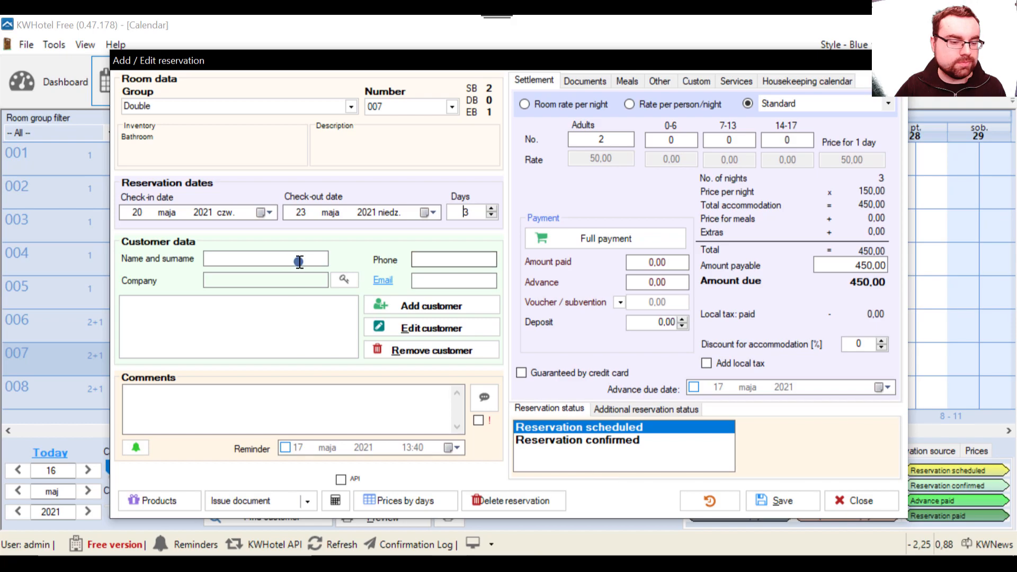
{"action": "left_click", "coordinate": [265, 260]}
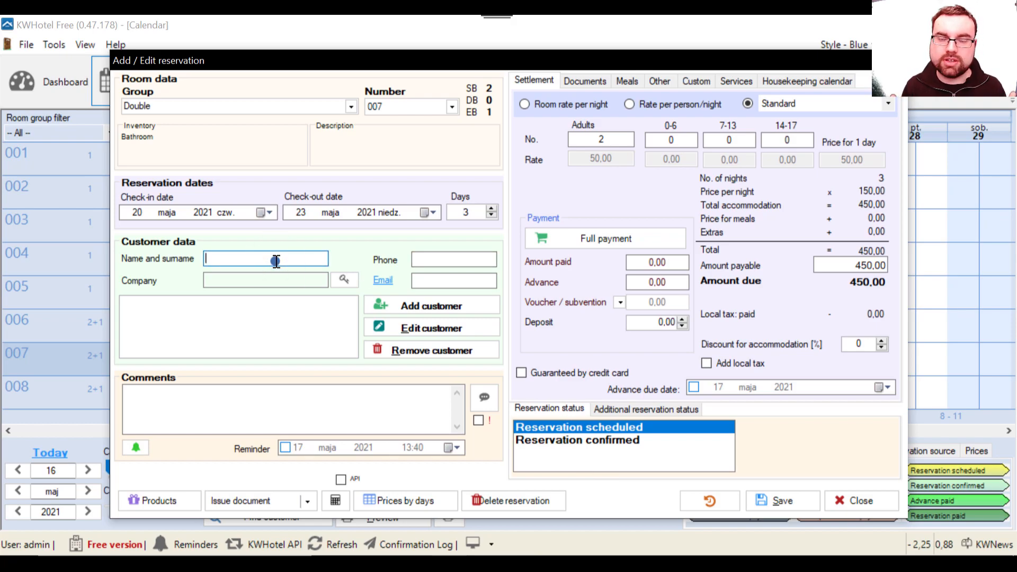
{"action": "type", "text": "Mariusz"}
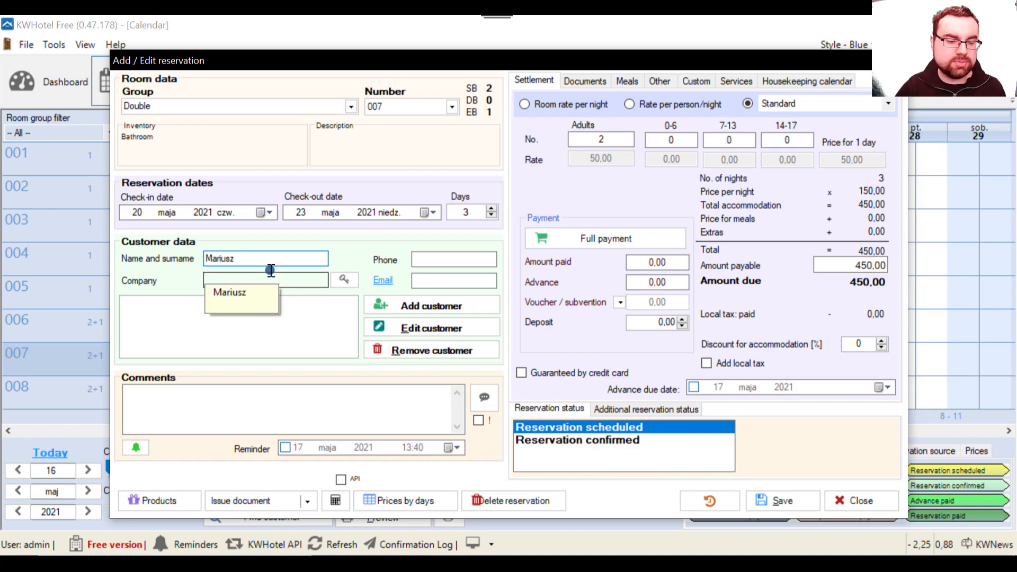
{"action": "mouse_move", "coordinate": [259, 268]}
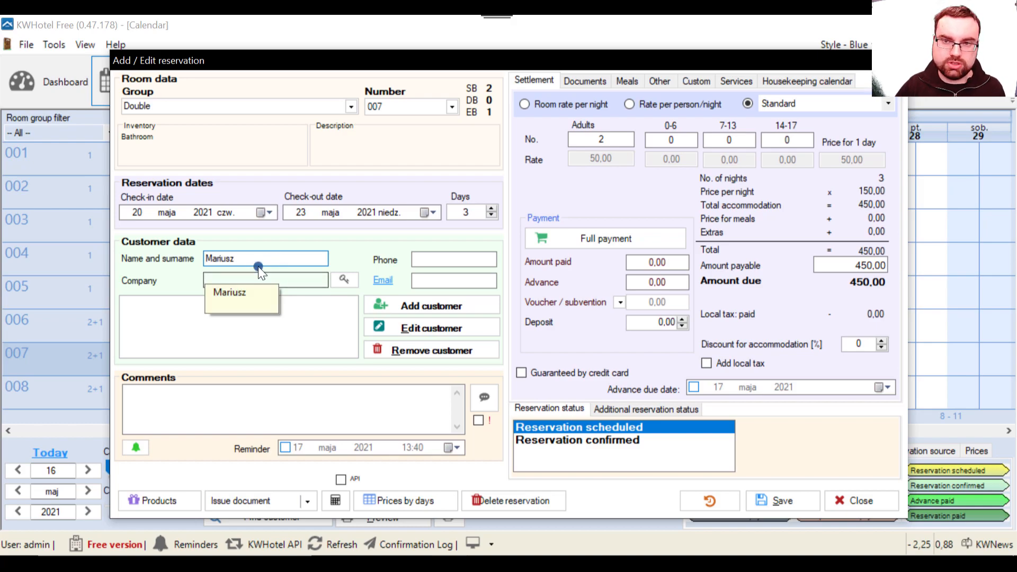
{"action": "double_click", "coordinate": [221, 258]}
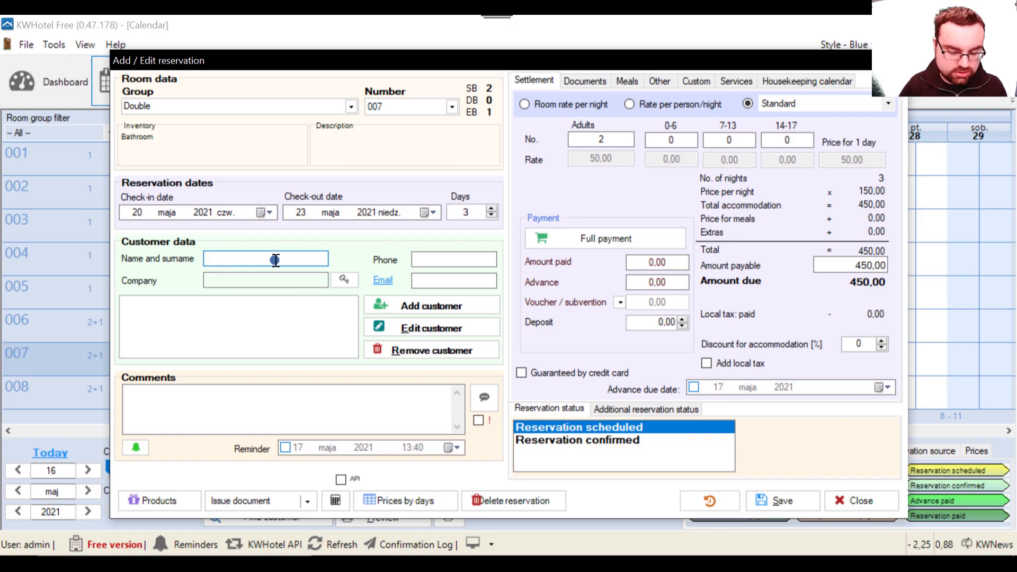
{"action": "type", "text": "Janine Smith"}
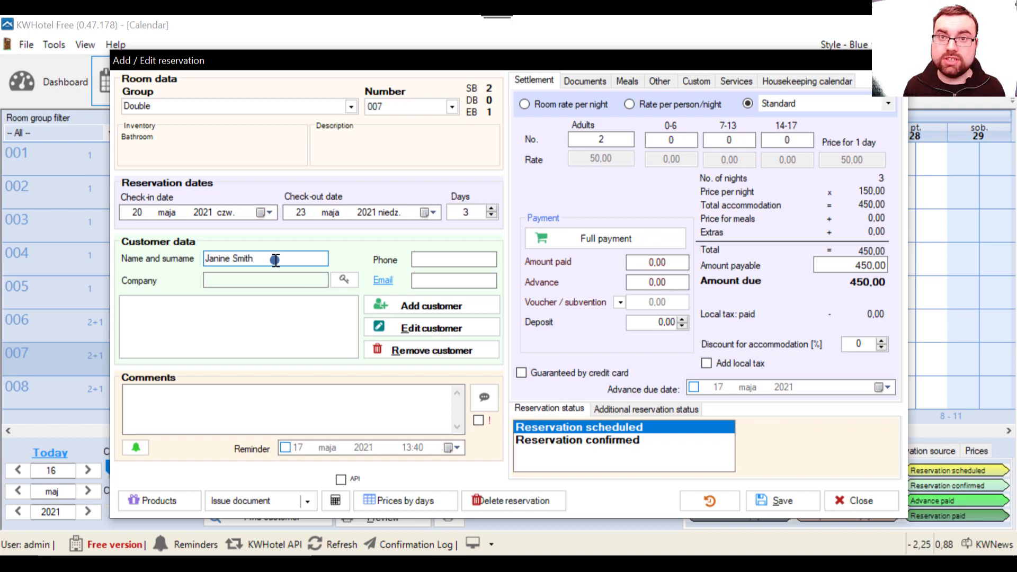
{"action": "left_click", "coordinate": [282, 258]}
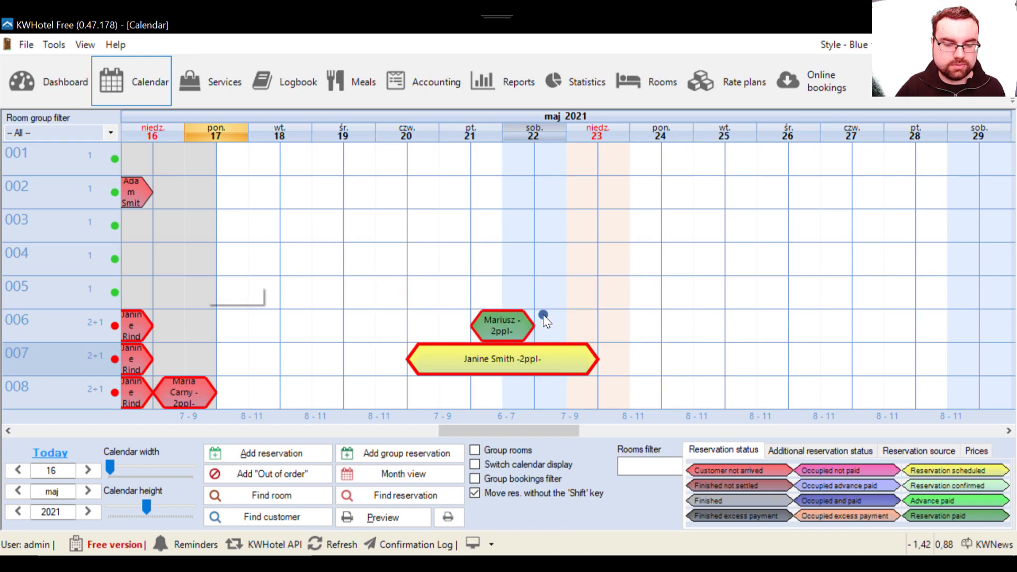
{"action": "double_click", "coordinate": [503, 358]}
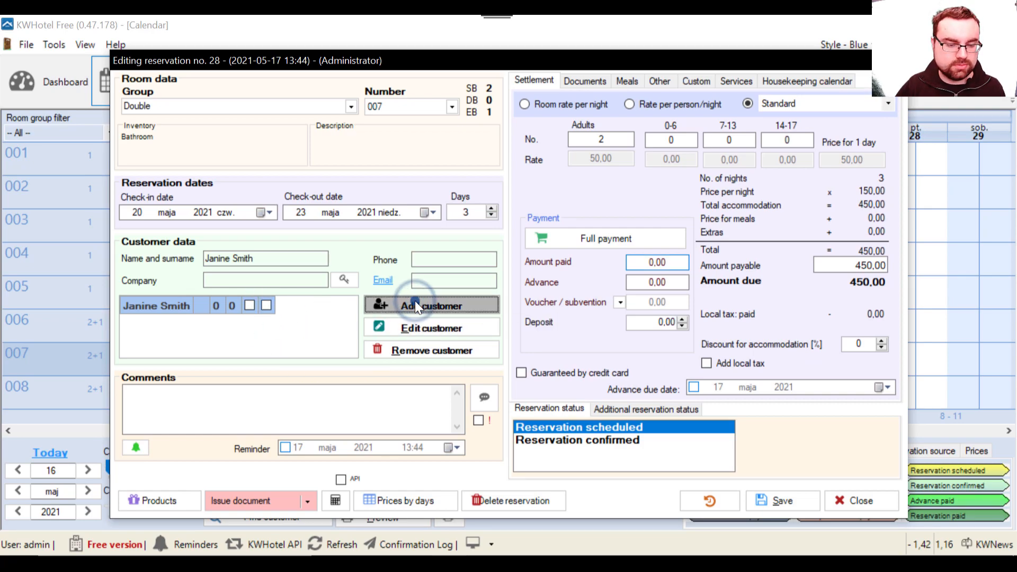
{"action": "left_click", "coordinate": [430, 306]}
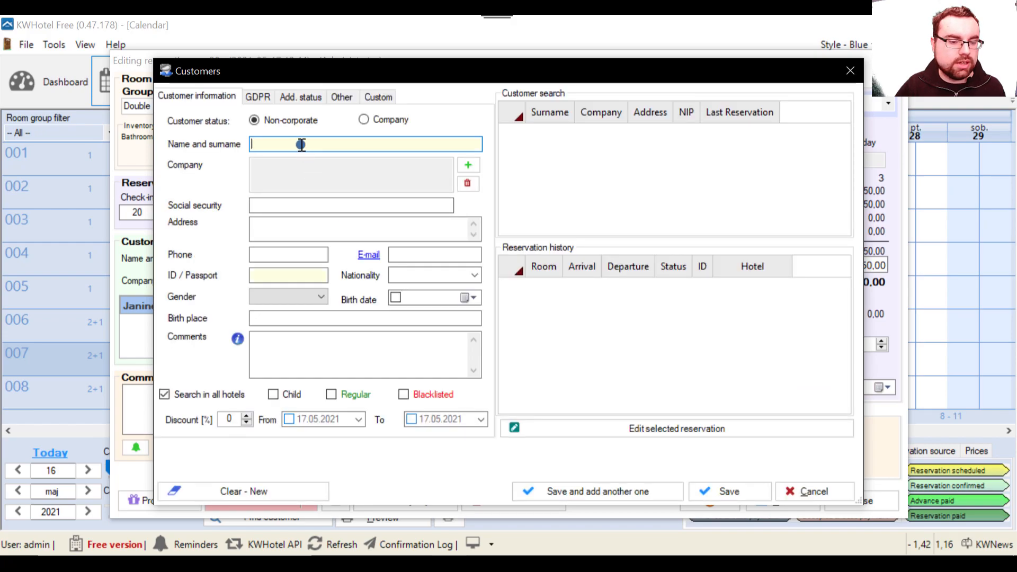
{"action": "type", "text": "Maria"}
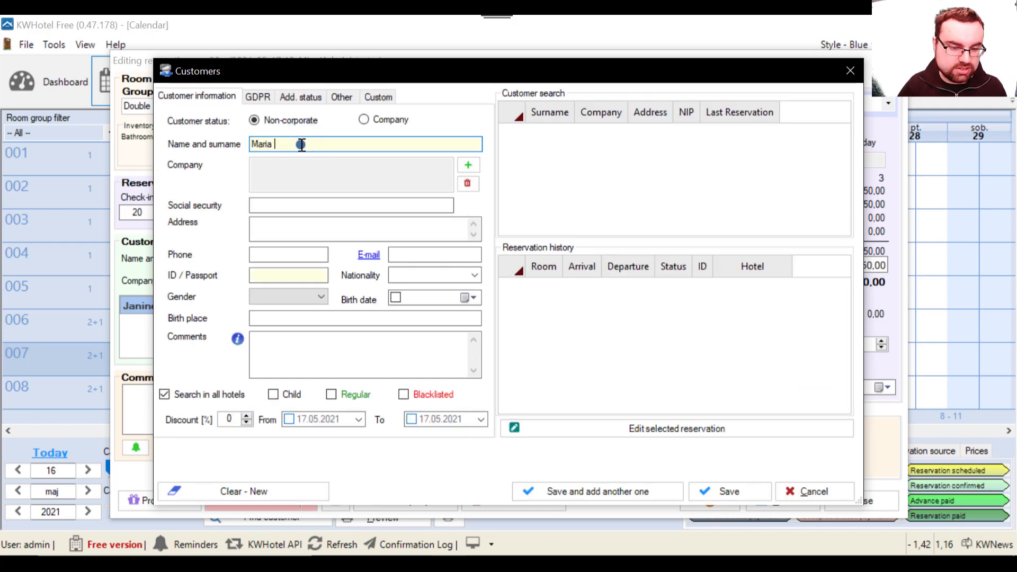
{"action": "type", "text": "Carrier"}
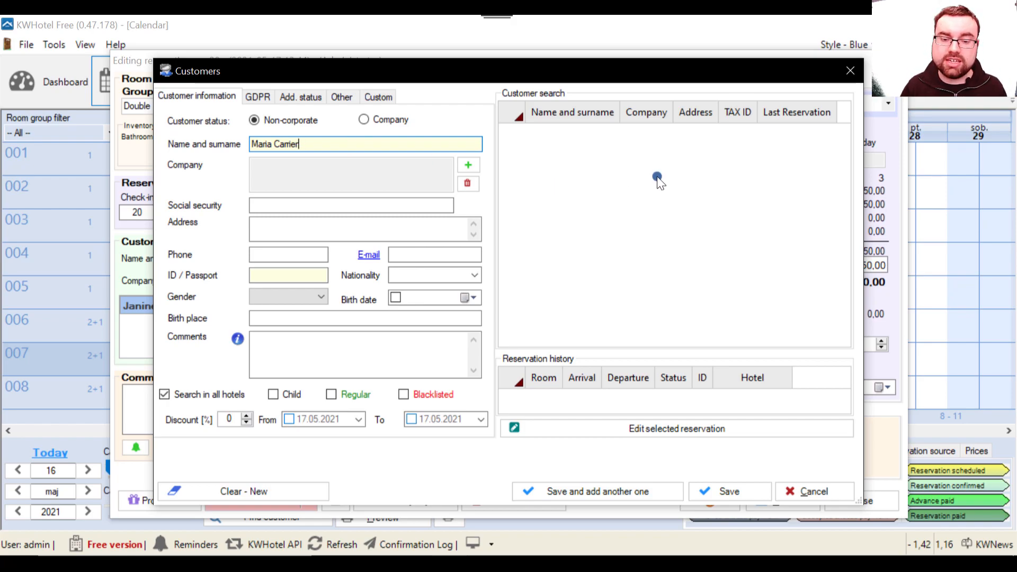
{"action": "mouse_move", "coordinate": [679, 192]}
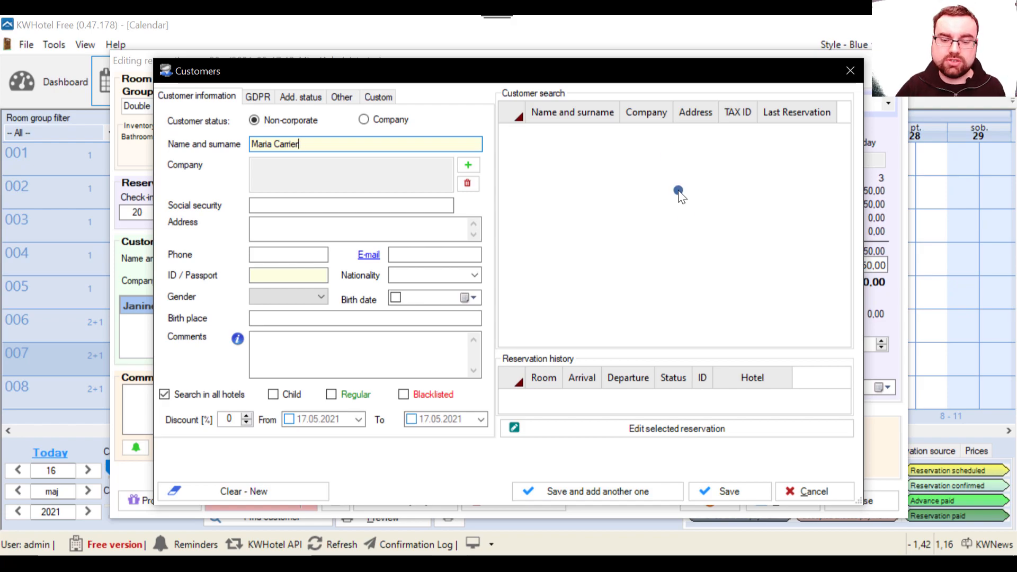
{"action": "left_click", "coordinate": [729, 492]}
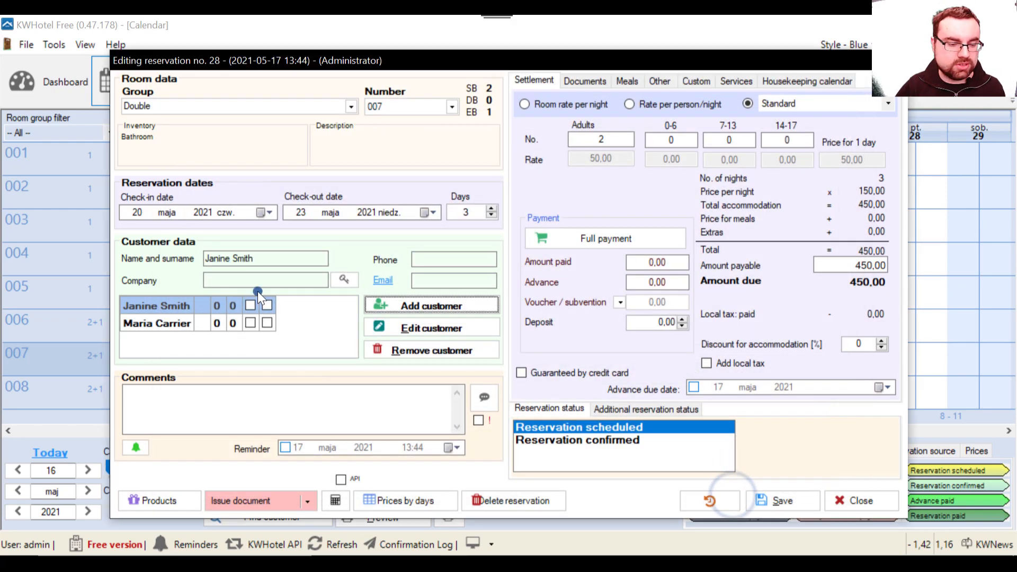
{"action": "mouse_move", "coordinate": [156, 306]}
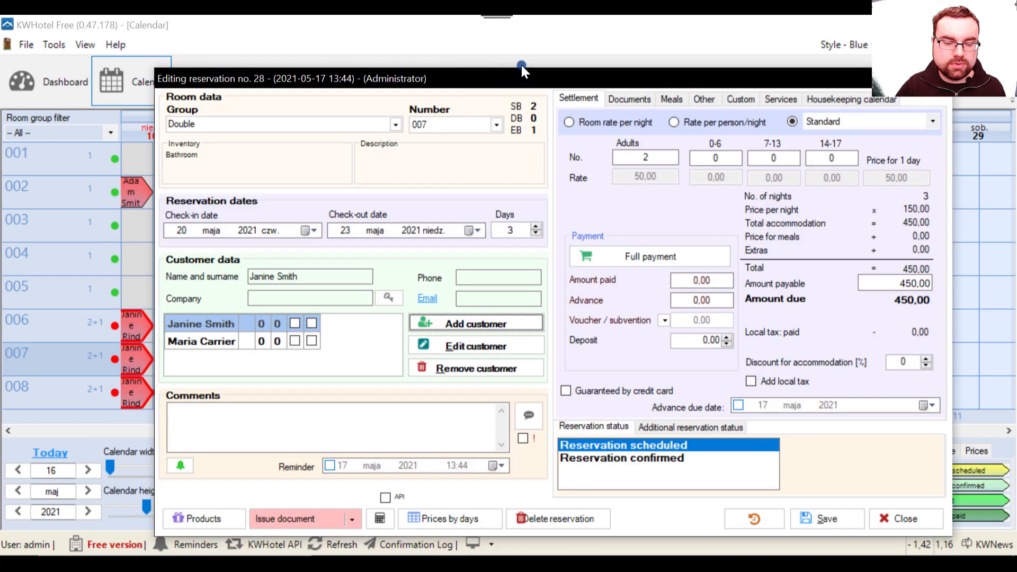
{"action": "left_click", "coordinate": [202, 323]}
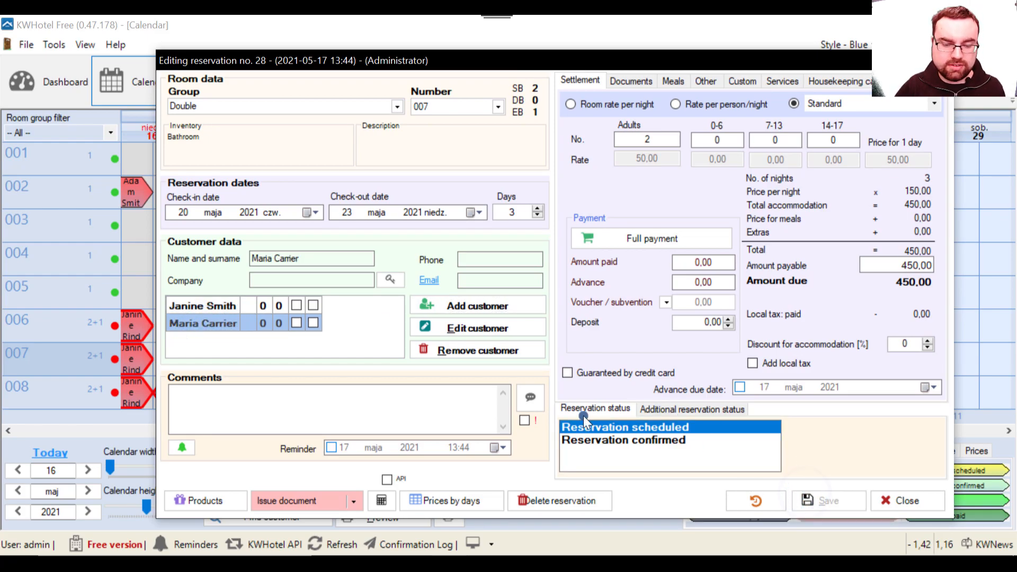
{"action": "left_click", "coordinate": [906, 500]}
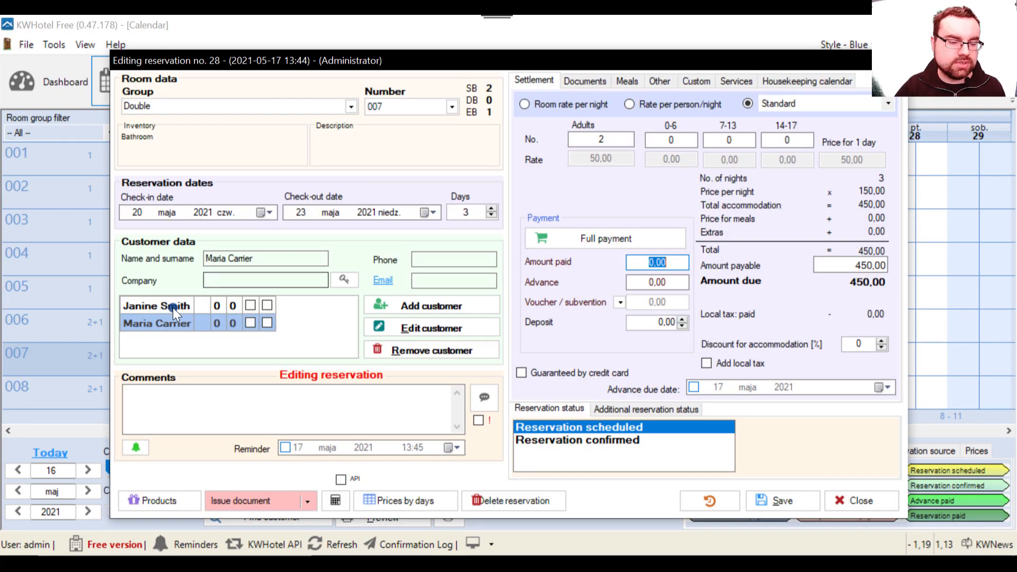
{"action": "left_click", "coordinate": [156, 306]}
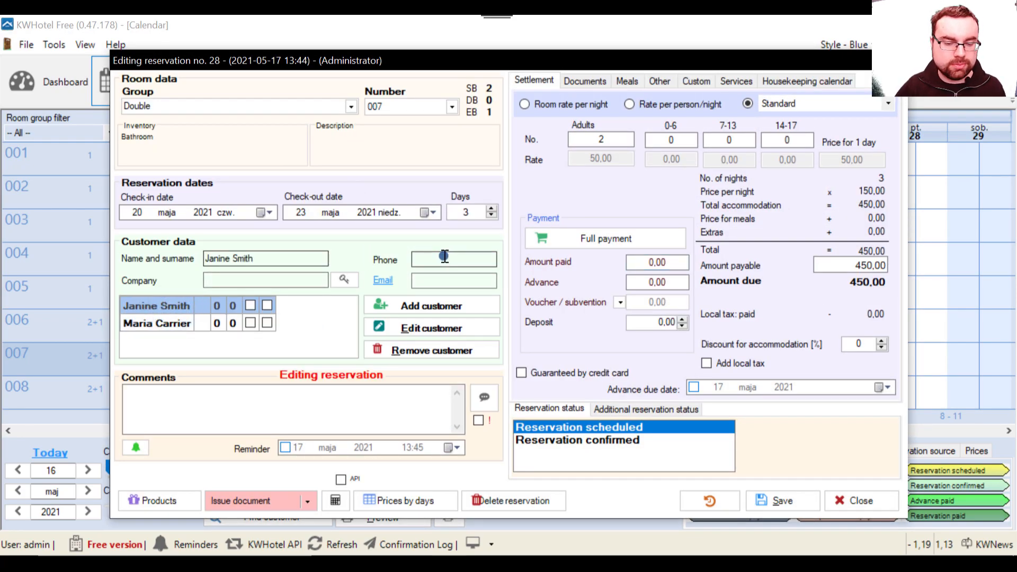
{"action": "mouse_move", "coordinate": [431, 306]}
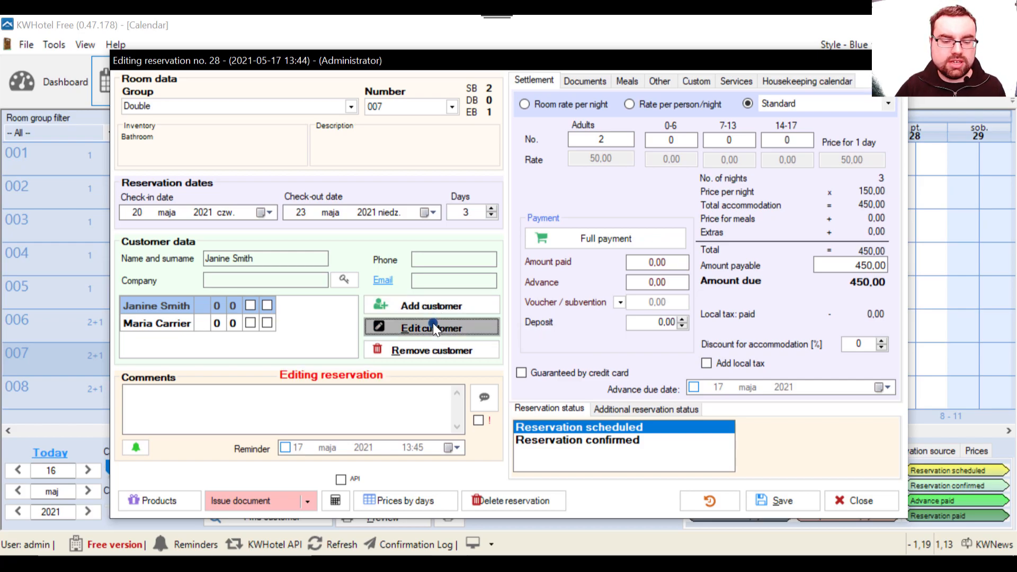
{"action": "left_click", "coordinate": [431, 327]}
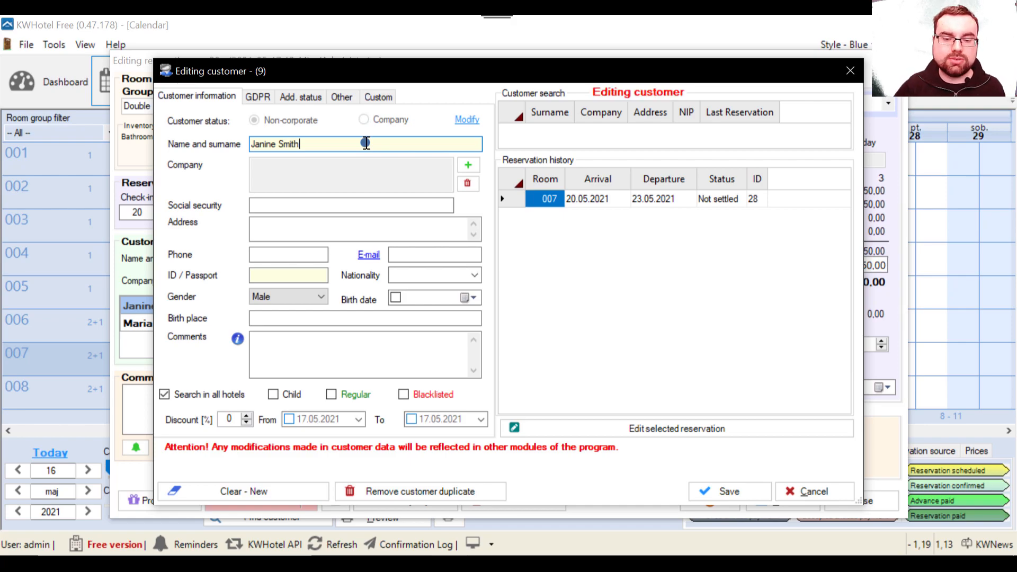
{"action": "left_click", "coordinate": [729, 491]}
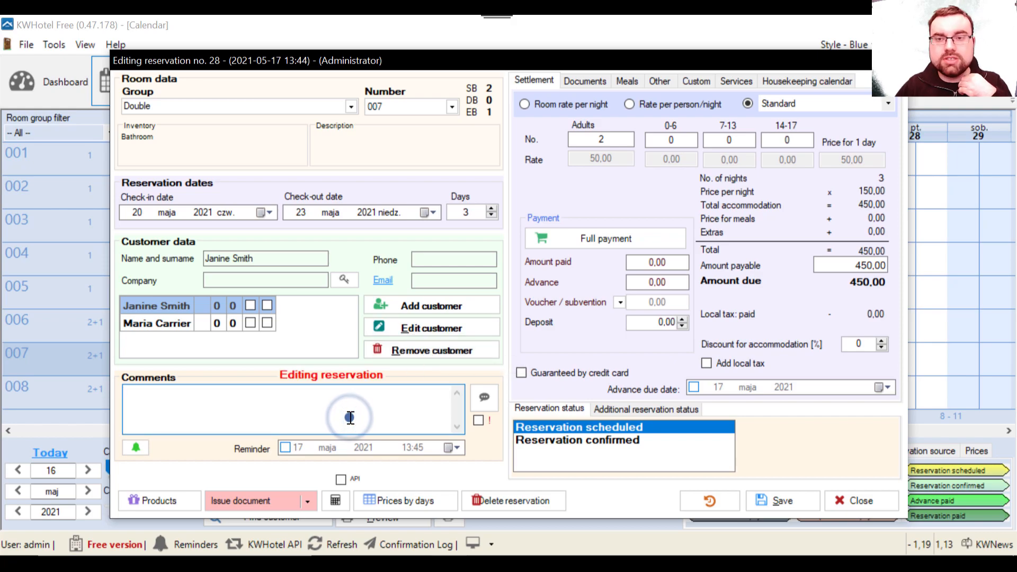
Add the comment 'Customer requested airport pickup request' and tick showing it on the calendar
{"action": "left_click", "coordinate": [349, 417]}
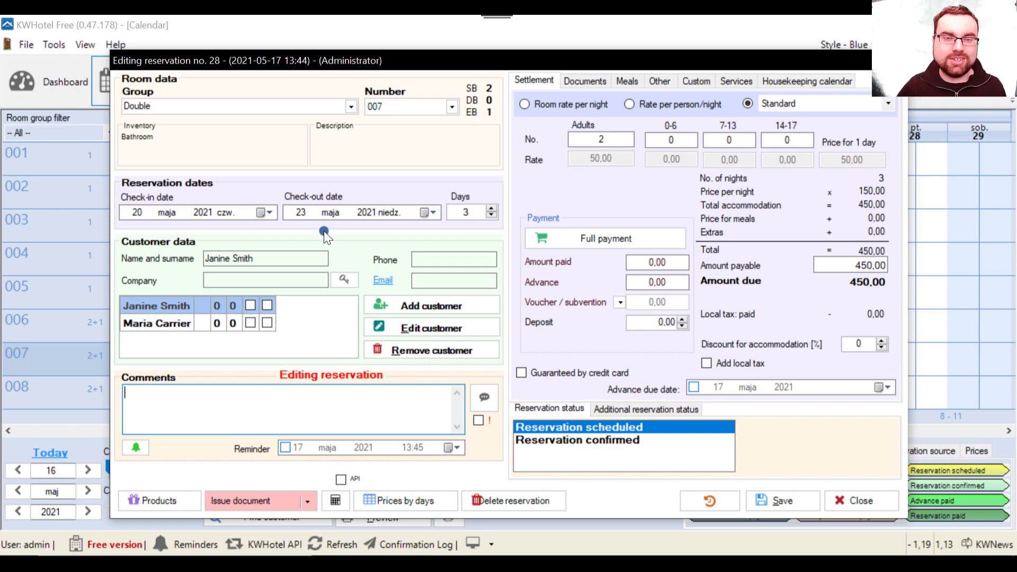
{"action": "mouse_move", "coordinate": [263, 357]}
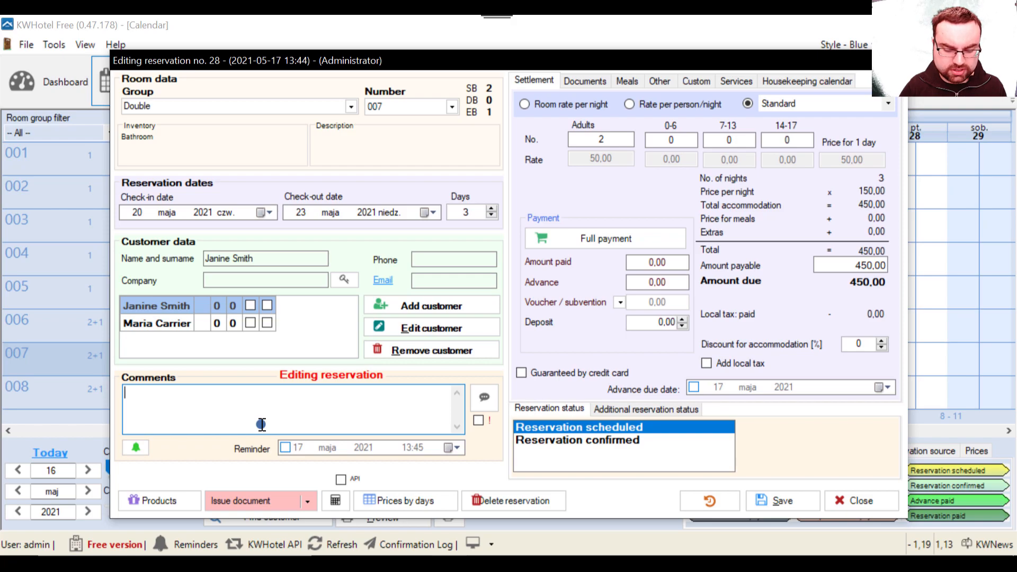
{"action": "type", "text": "Customer"}
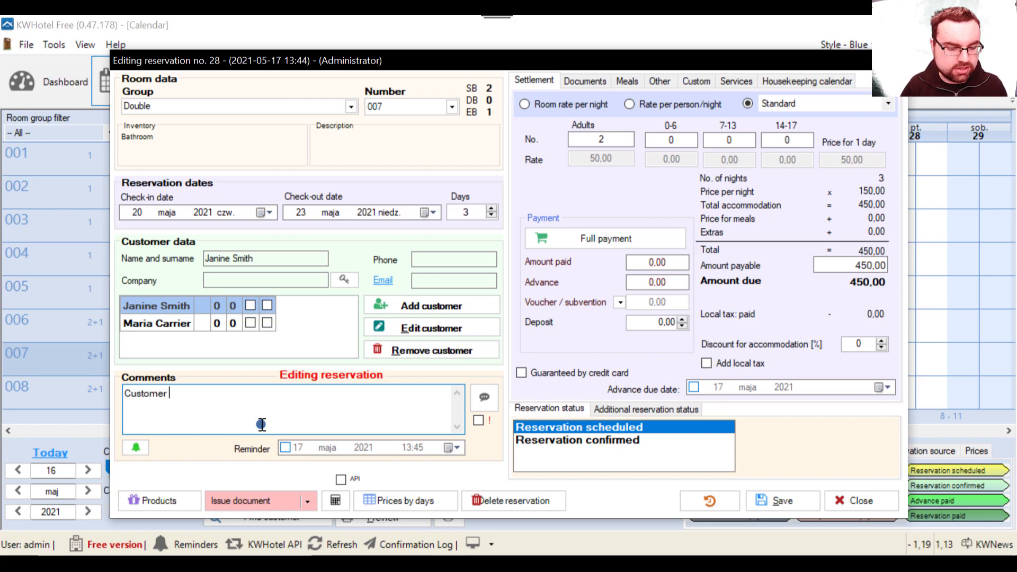
{"action": "type", "text": "requested airport pickup request"}
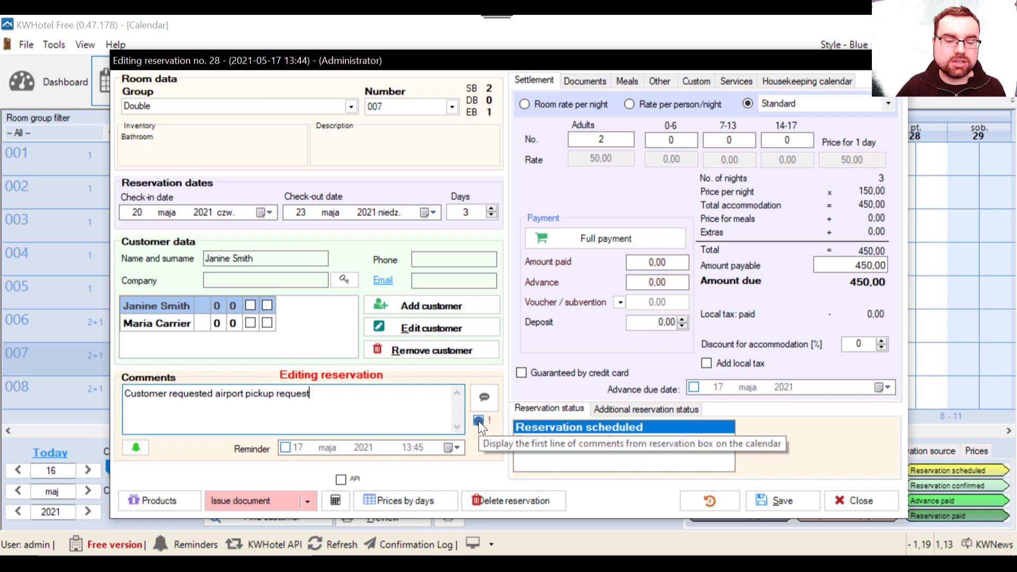
{"action": "left_click", "coordinate": [480, 421]}
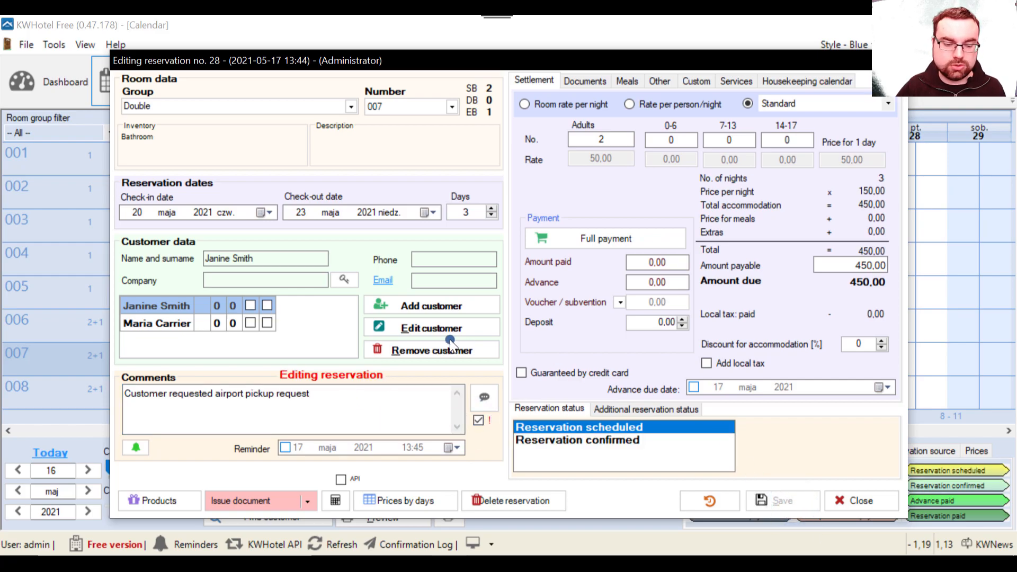
Save the comment, reopen reservation 28, untick calendar comment display and save again
{"action": "left_click", "coordinate": [861, 501]}
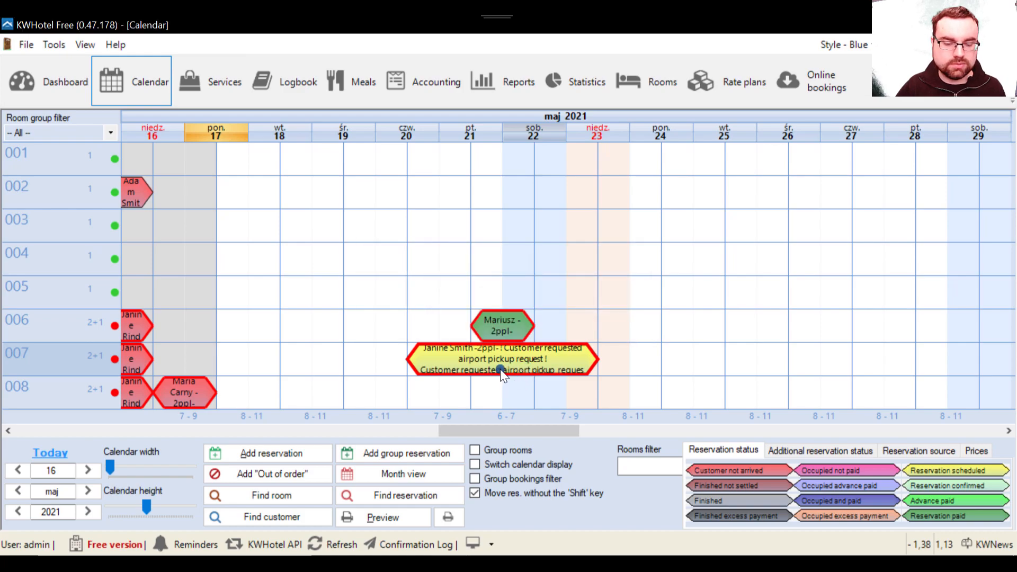
{"action": "double_click", "coordinate": [502, 359]}
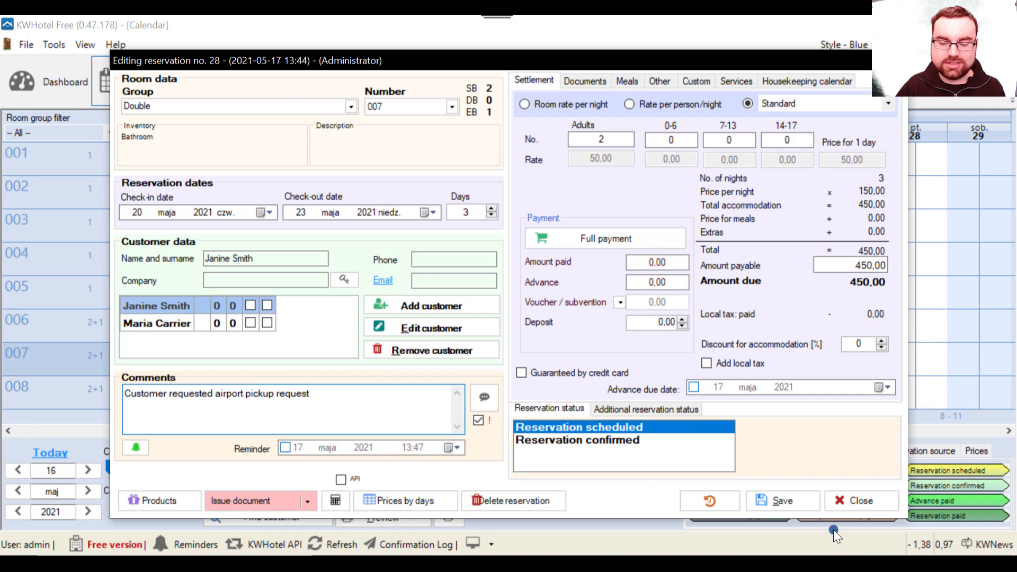
{"action": "mouse_move", "coordinate": [479, 420]}
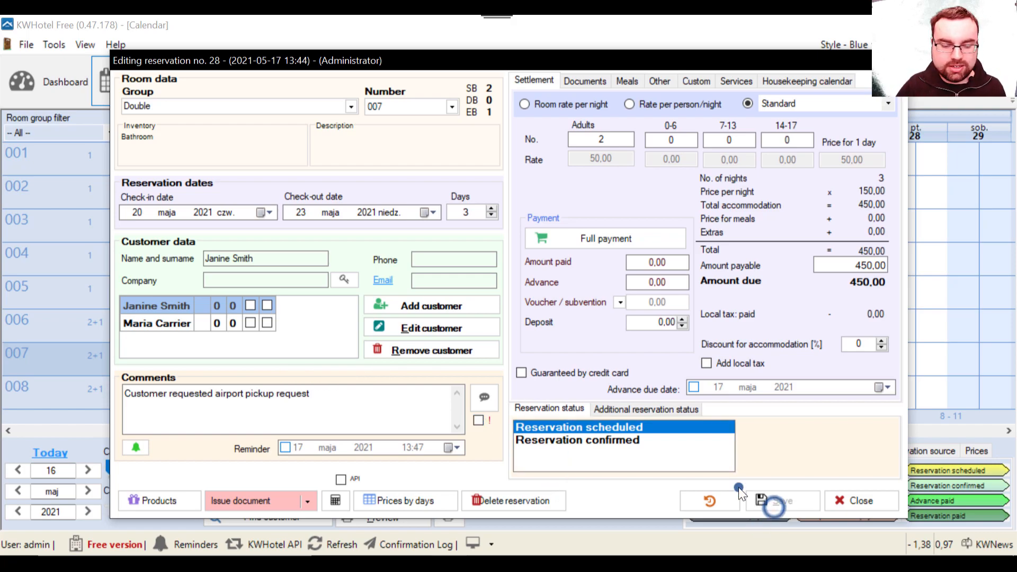
{"action": "left_click", "coordinate": [784, 501]}
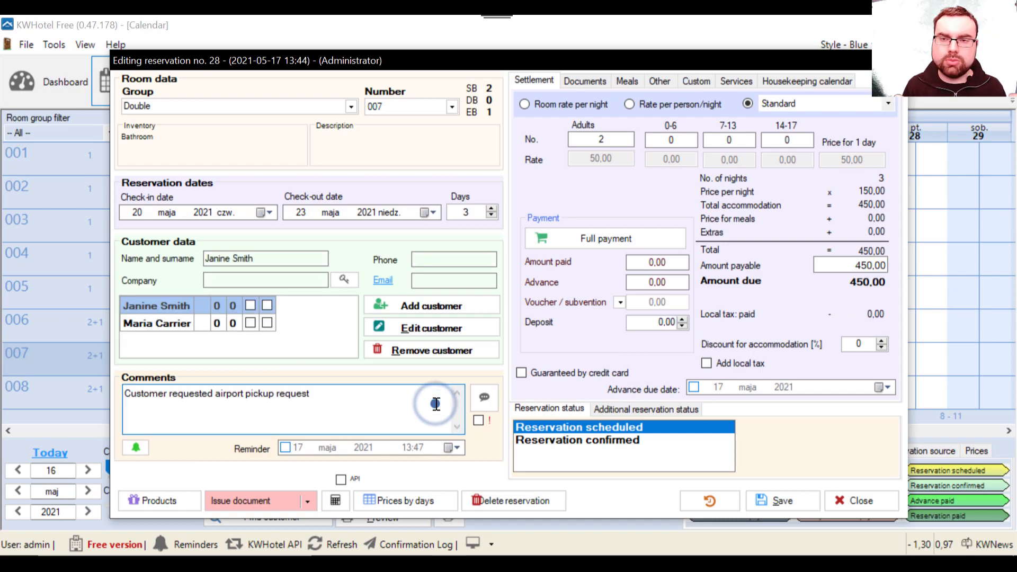
{"action": "left_click", "coordinate": [416, 409]}
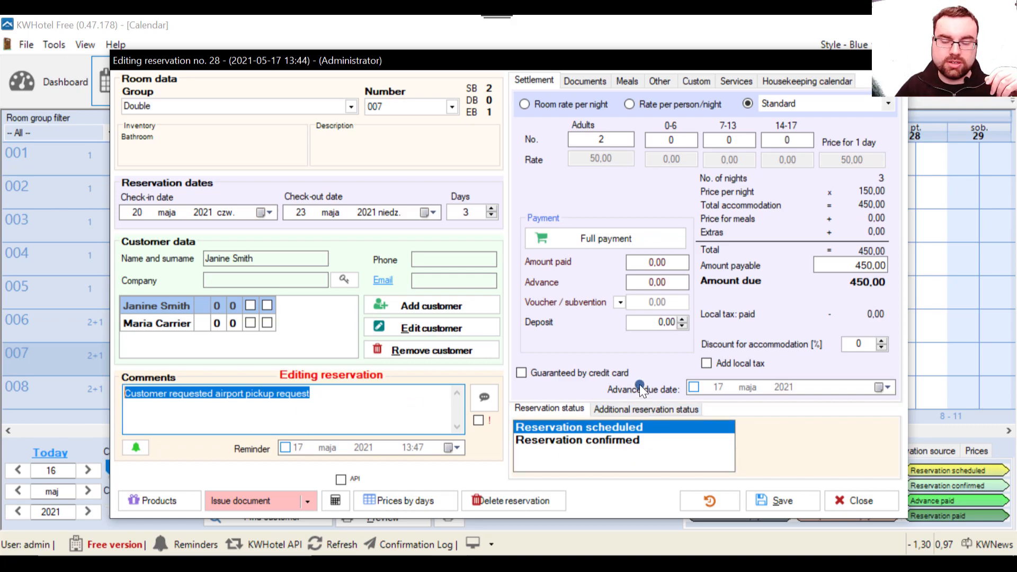
{"action": "mouse_move", "coordinate": [547, 197]}
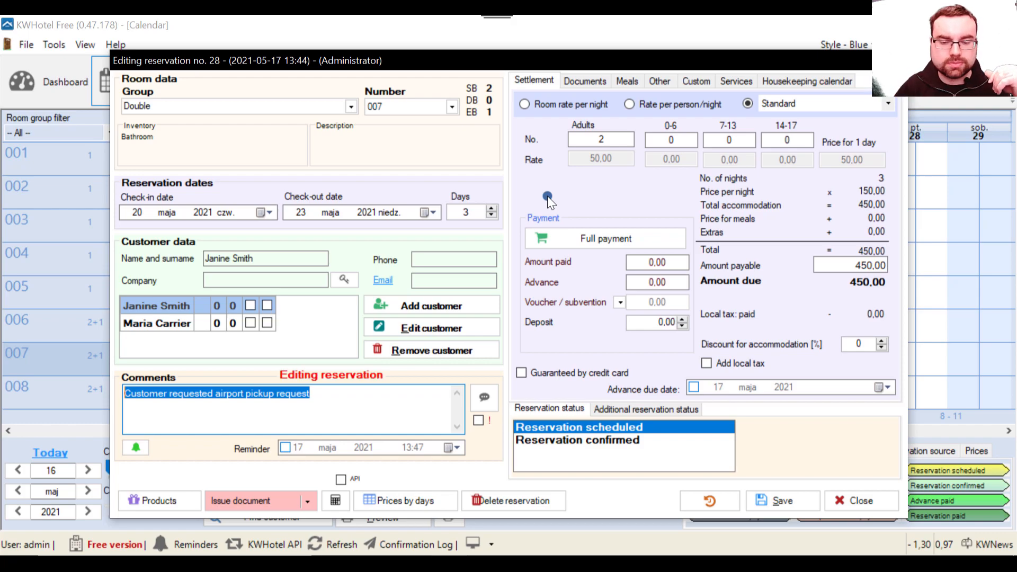
{"action": "mouse_move", "coordinate": [351, 174]}
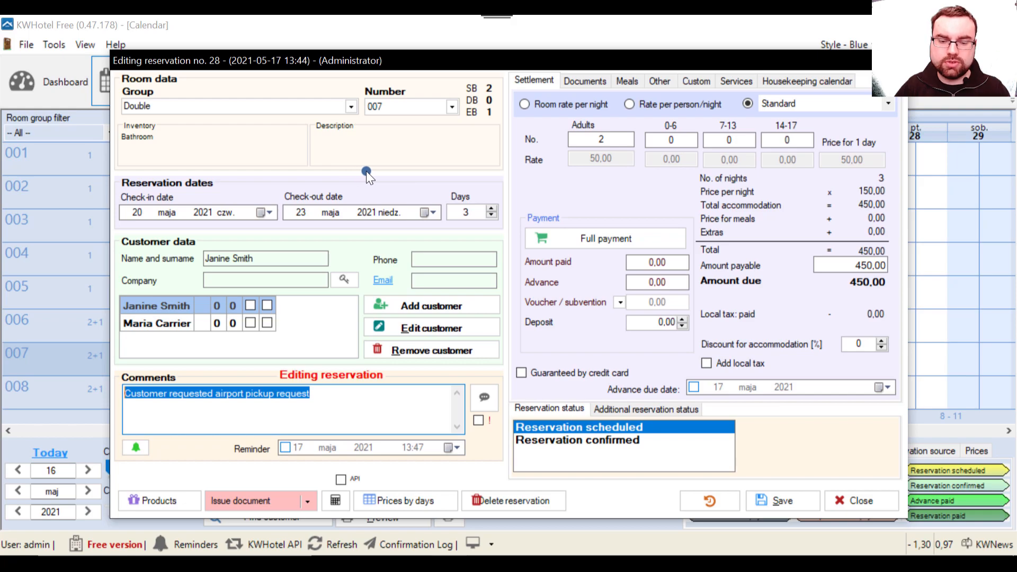
{"action": "mouse_move", "coordinate": [690, 188]}
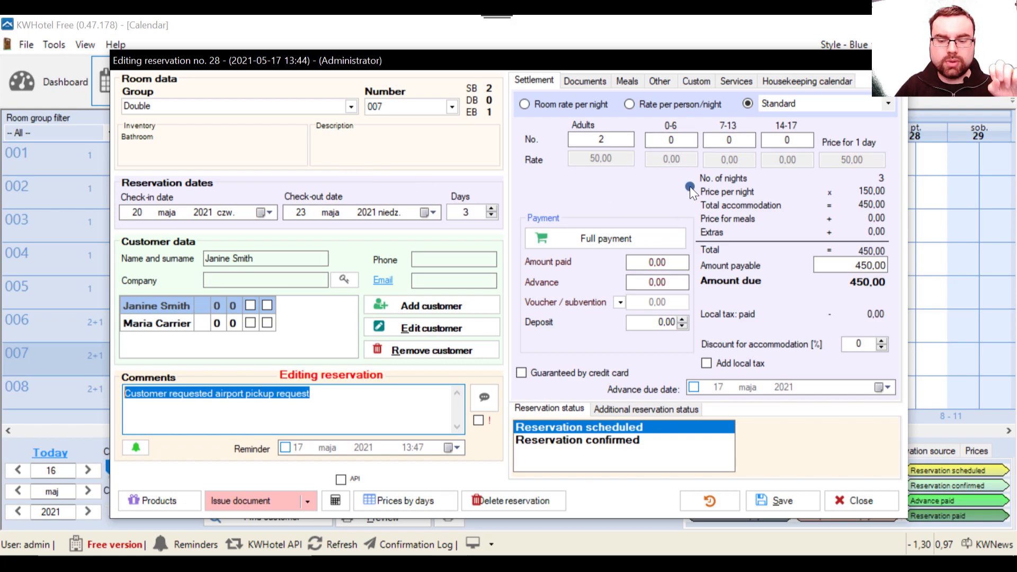
{"action": "mouse_move", "coordinate": [665, 117]}
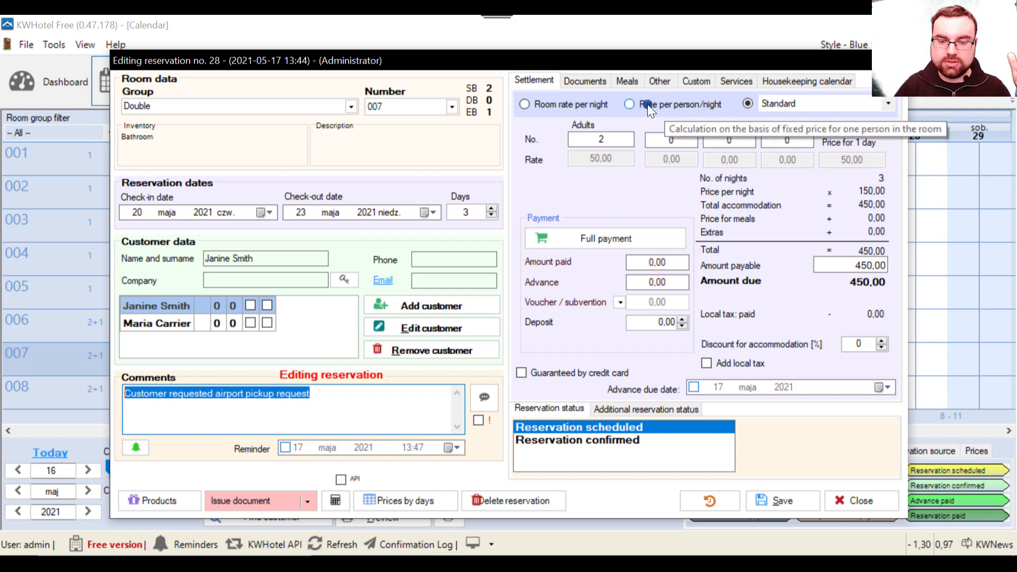
{"action": "left_click", "coordinate": [629, 103]}
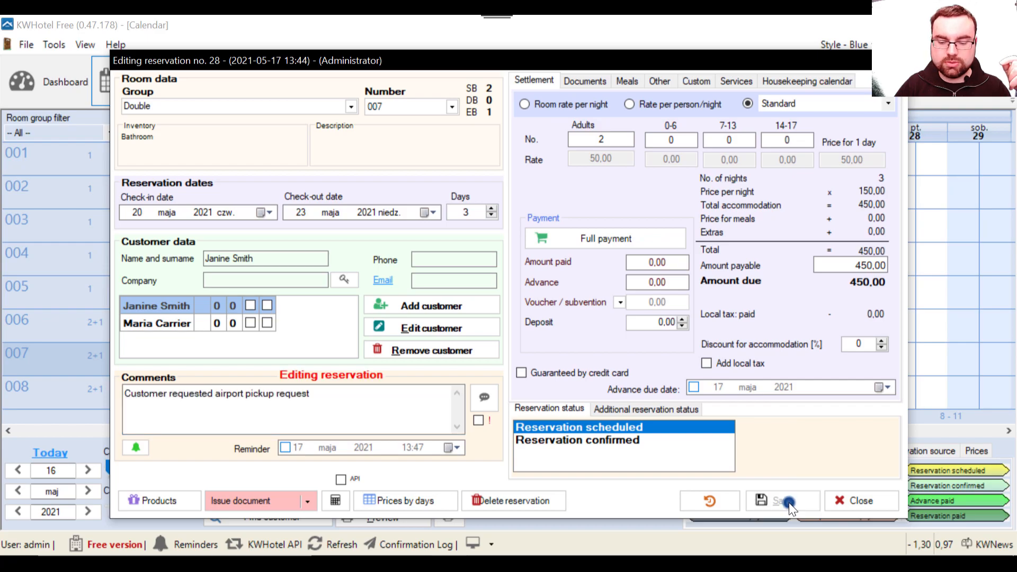
Save reservation 28 and check the Double room group's prices: 100 per room, 20 per person
{"action": "left_click", "coordinate": [783, 500]}
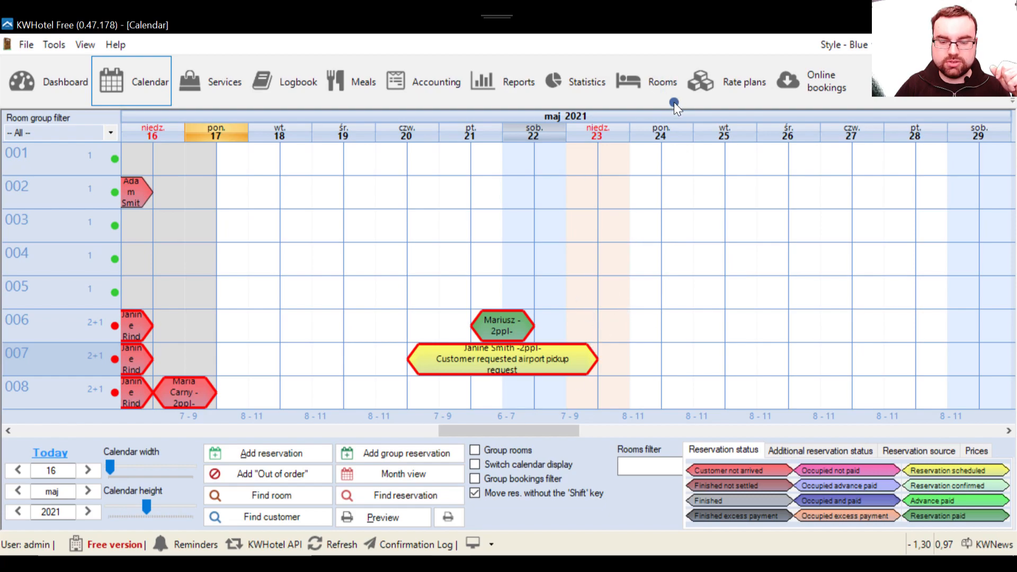
{"action": "left_click", "coordinate": [661, 82]}
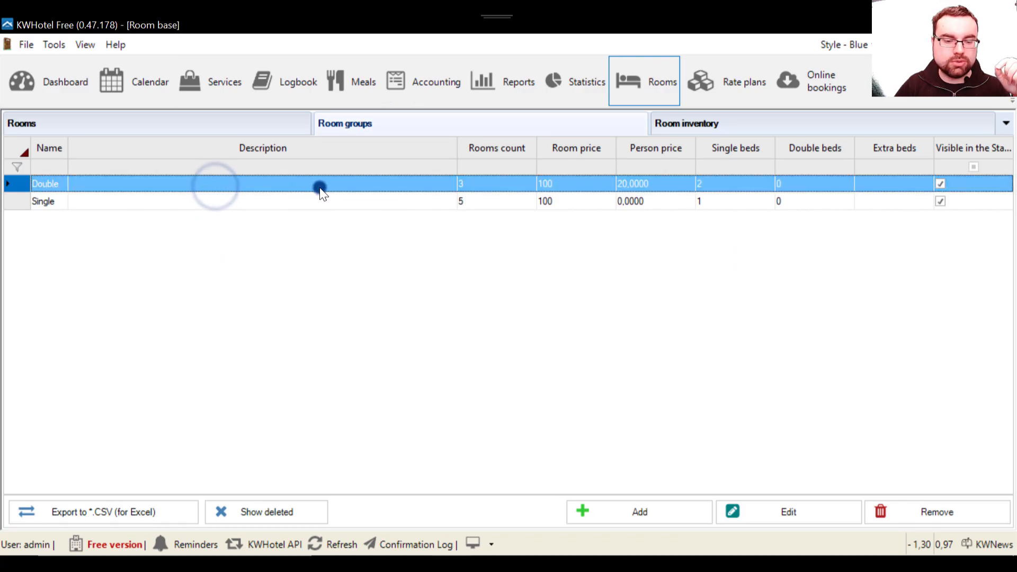
{"action": "double_click", "coordinate": [318, 183]}
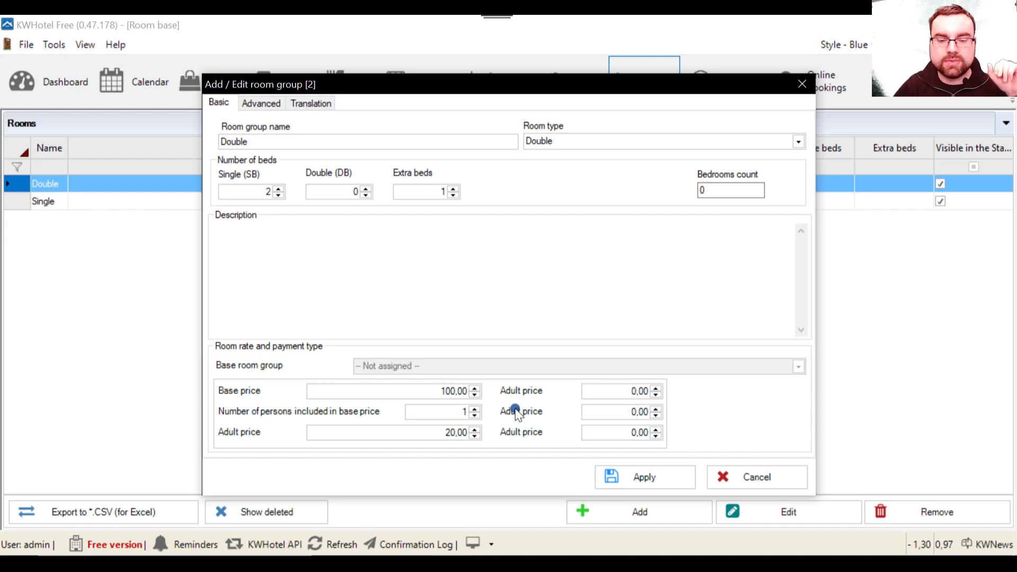
{"action": "left_click", "coordinate": [644, 477]}
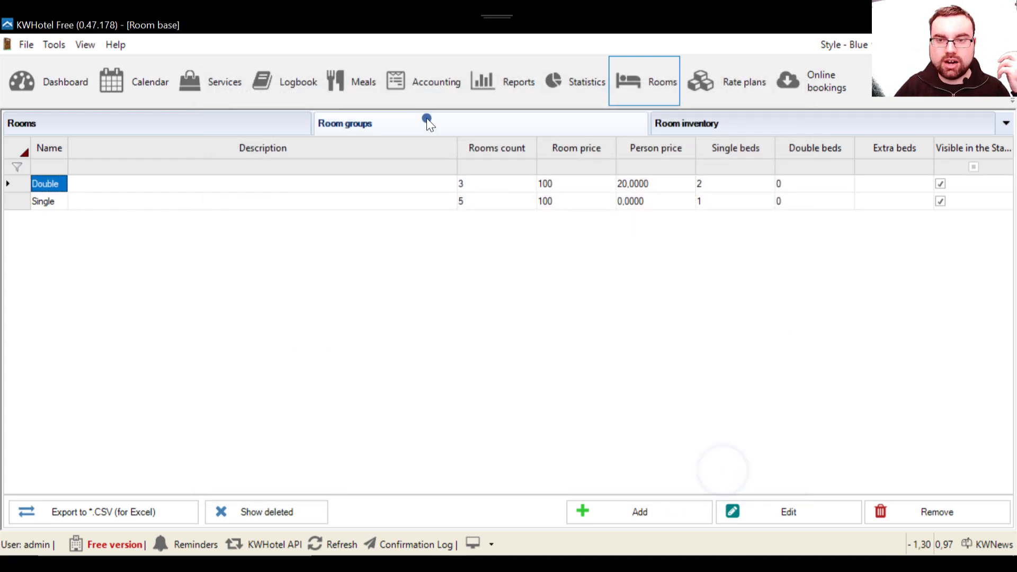
{"action": "left_click", "coordinate": [149, 81]}
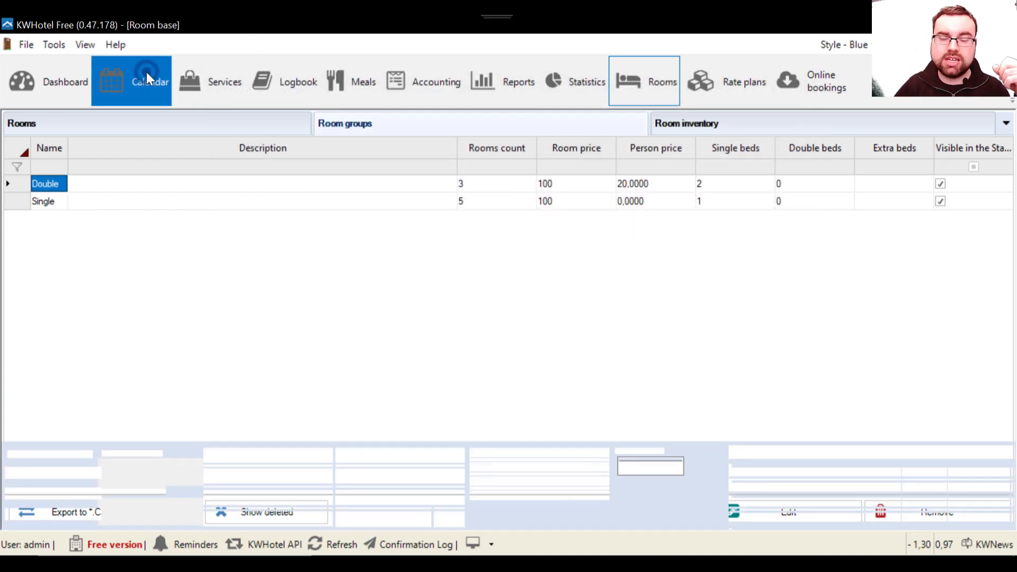
Return to the calendar and reopen reservation 28, priced 450.00 for two adults
{"action": "left_click", "coordinate": [150, 82]}
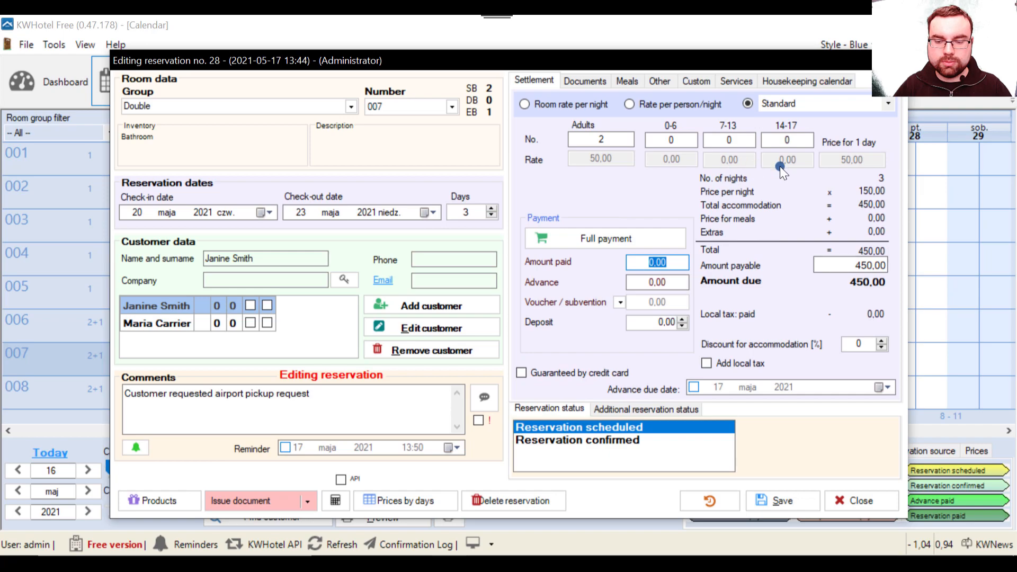
{"action": "mouse_move", "coordinate": [863, 206]}
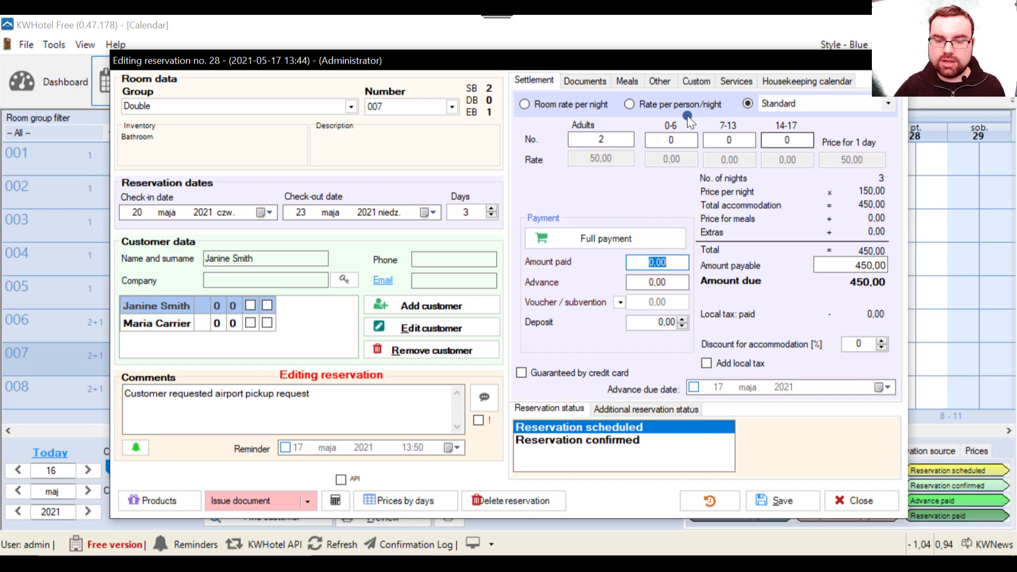
{"action": "left_click", "coordinate": [627, 81]}
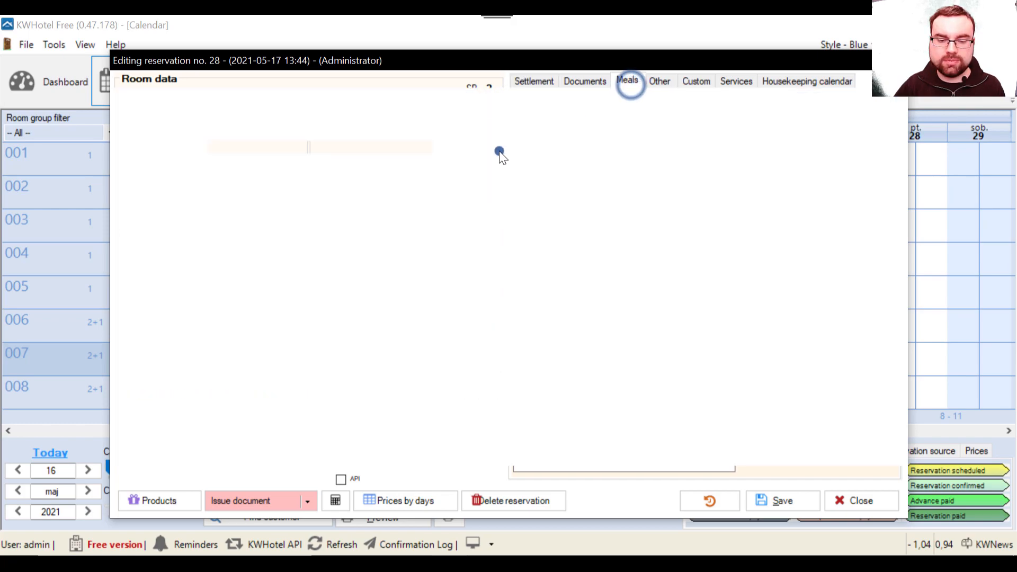
View reservation 28's Meals tab, which is unavailable in the free version
{"action": "left_click", "coordinate": [626, 81]}
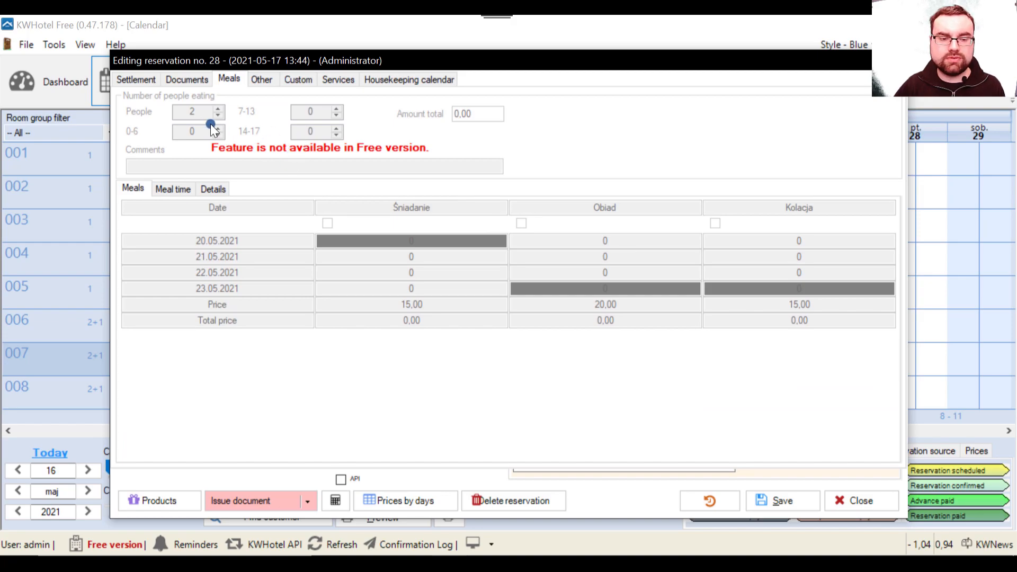
{"action": "left_click", "coordinate": [134, 79]}
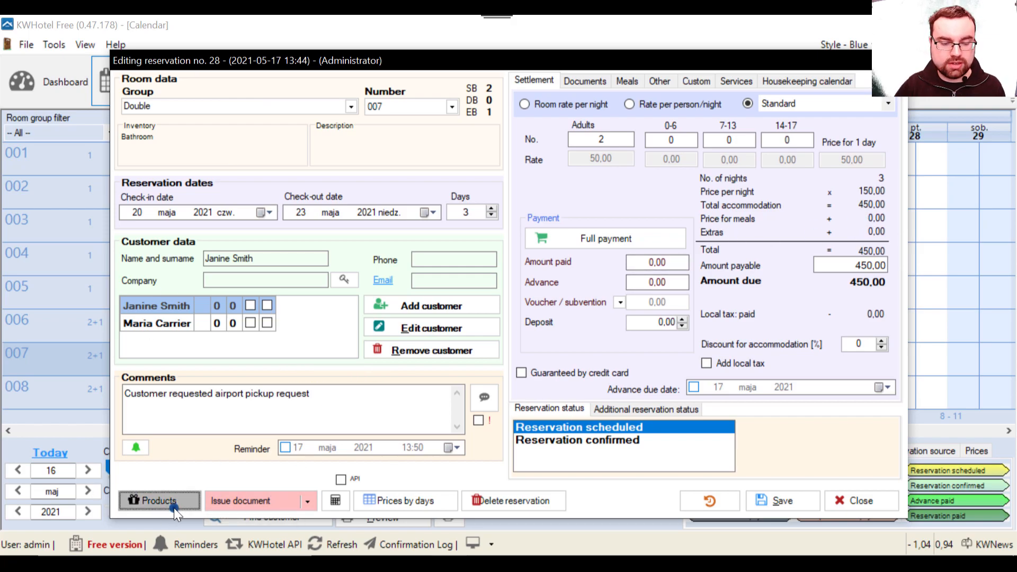
{"action": "left_click", "coordinate": [154, 501]}
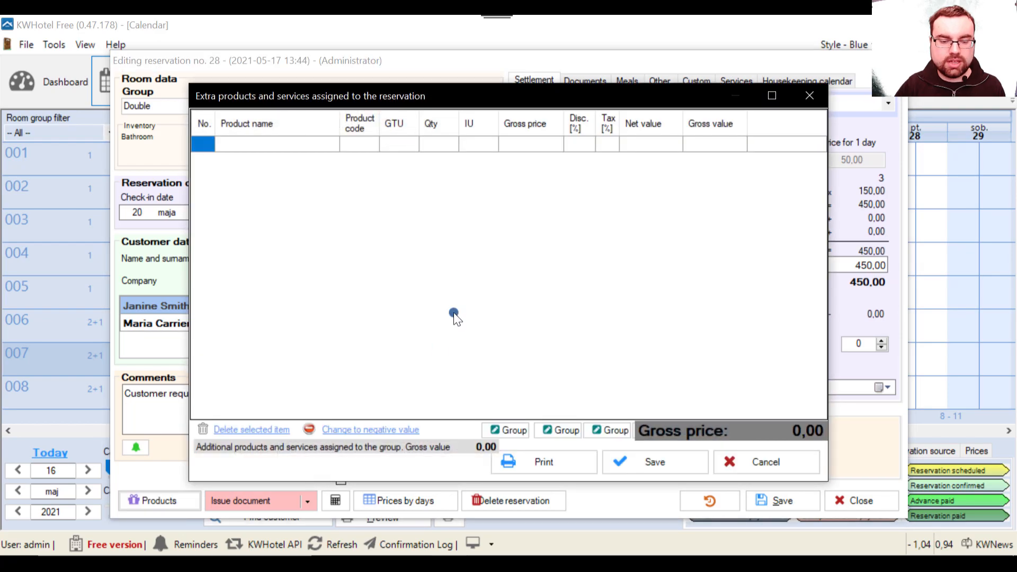
{"action": "mouse_move", "coordinate": [315, 155]}
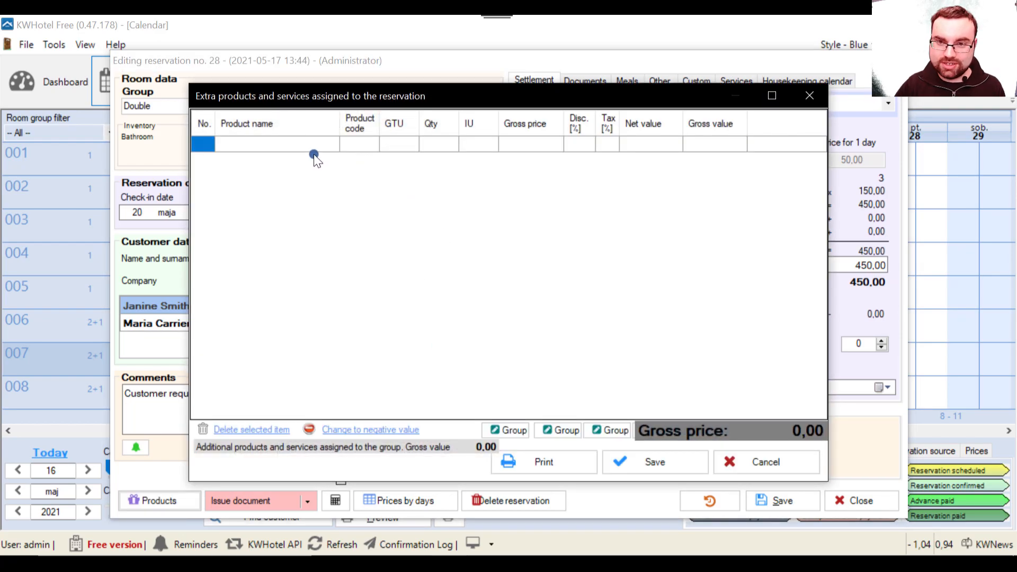
{"action": "mouse_move", "coordinate": [401, 138]}
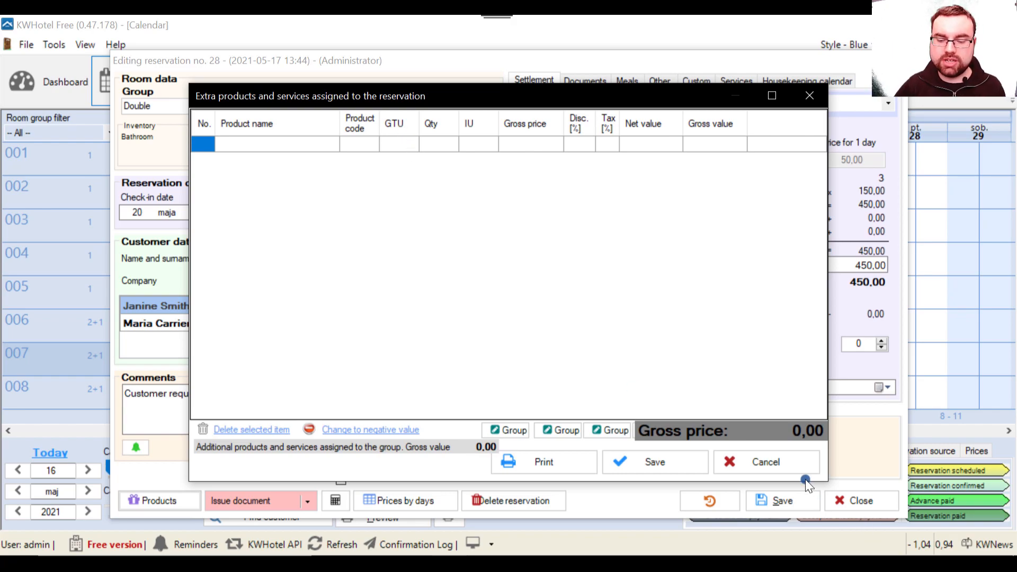
{"action": "left_click", "coordinate": [766, 462]}
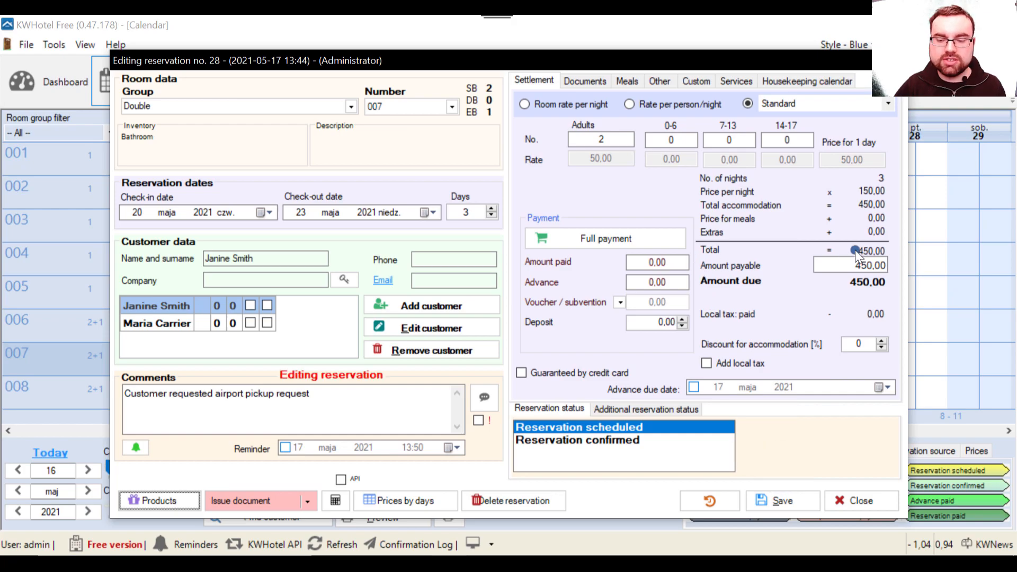
{"action": "mouse_move", "coordinate": [158, 500]}
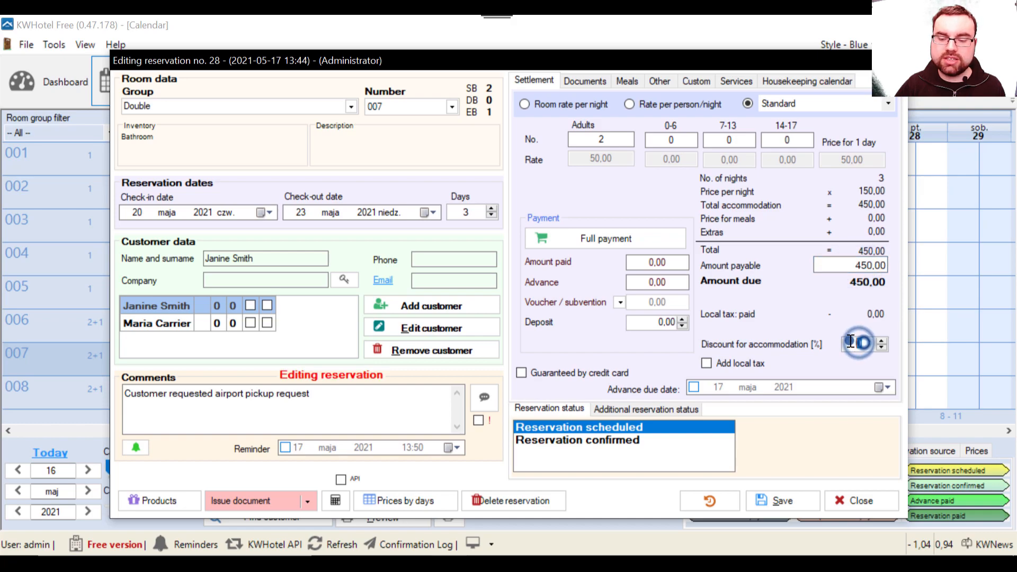
{"action": "type", "text": "10"}
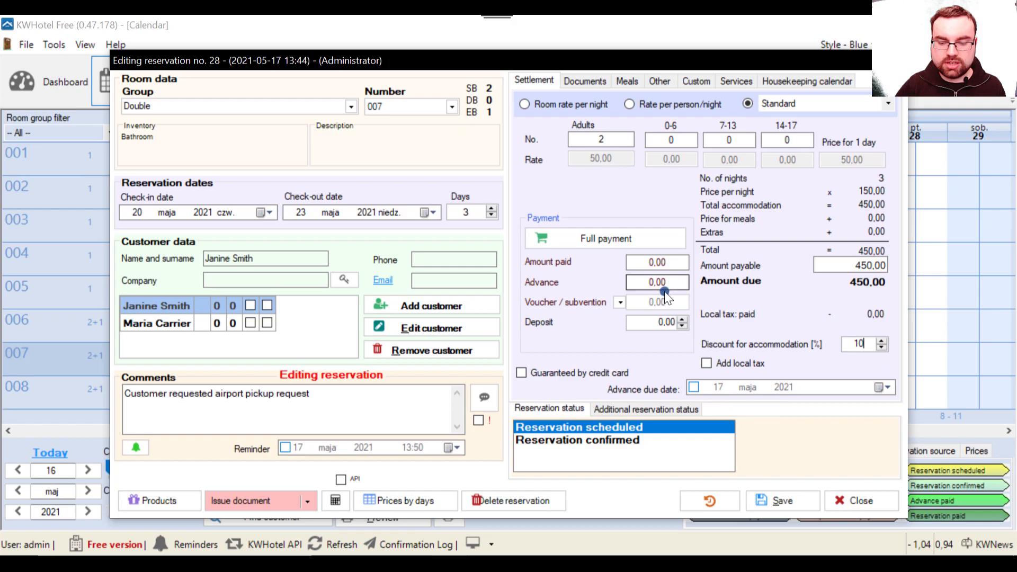
{"action": "left_click", "coordinate": [655, 262]}
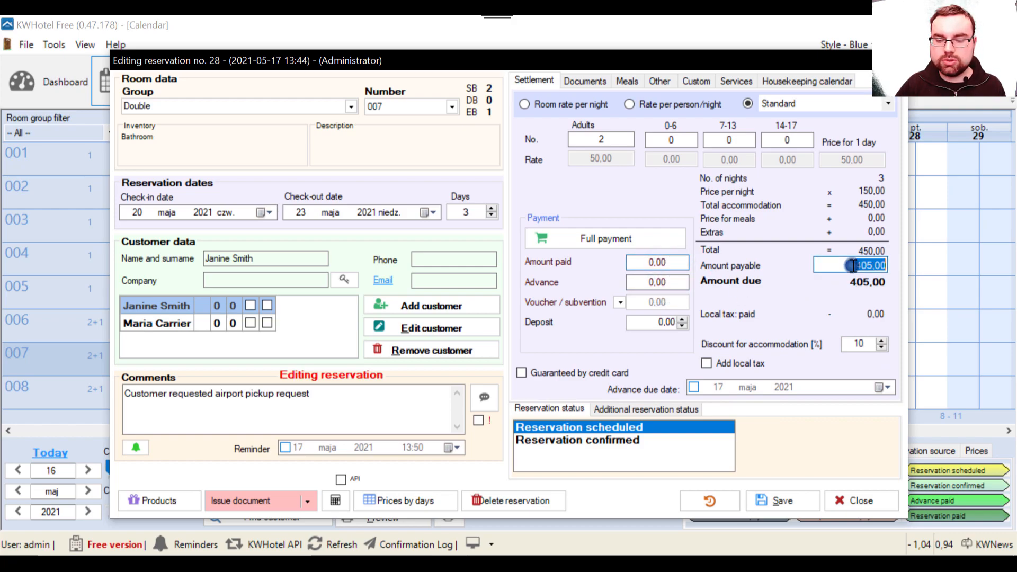
{"action": "left_click", "coordinate": [656, 261]}
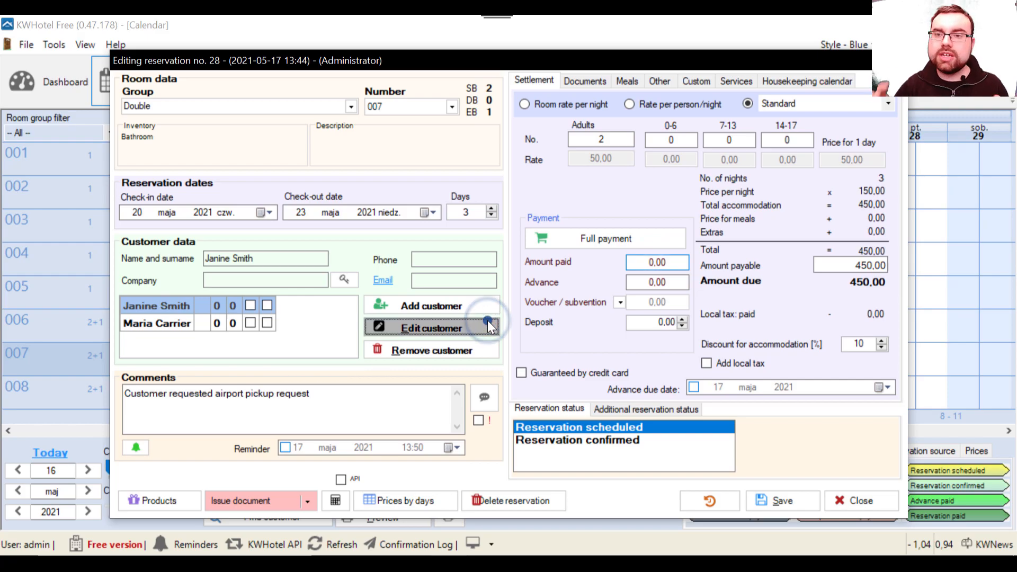
{"action": "left_click", "coordinate": [430, 328]}
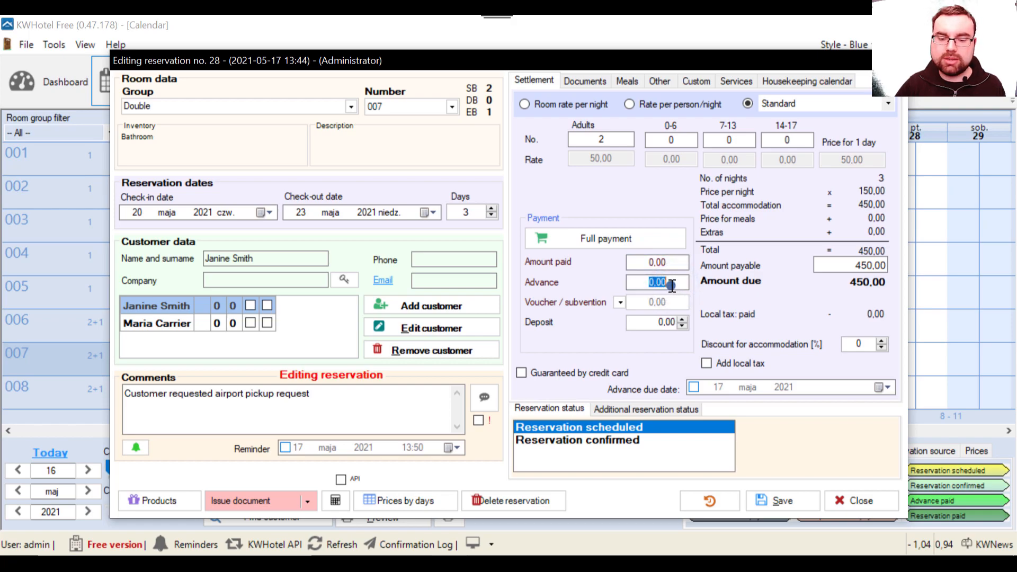
{"action": "type", "text": "100.00"}
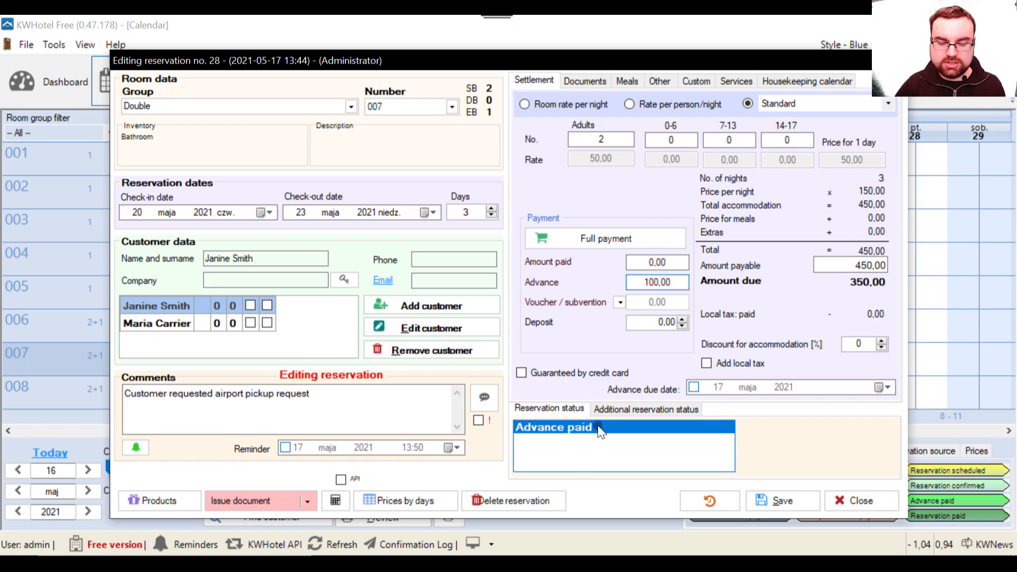
{"action": "mouse_move", "coordinate": [597, 427]}
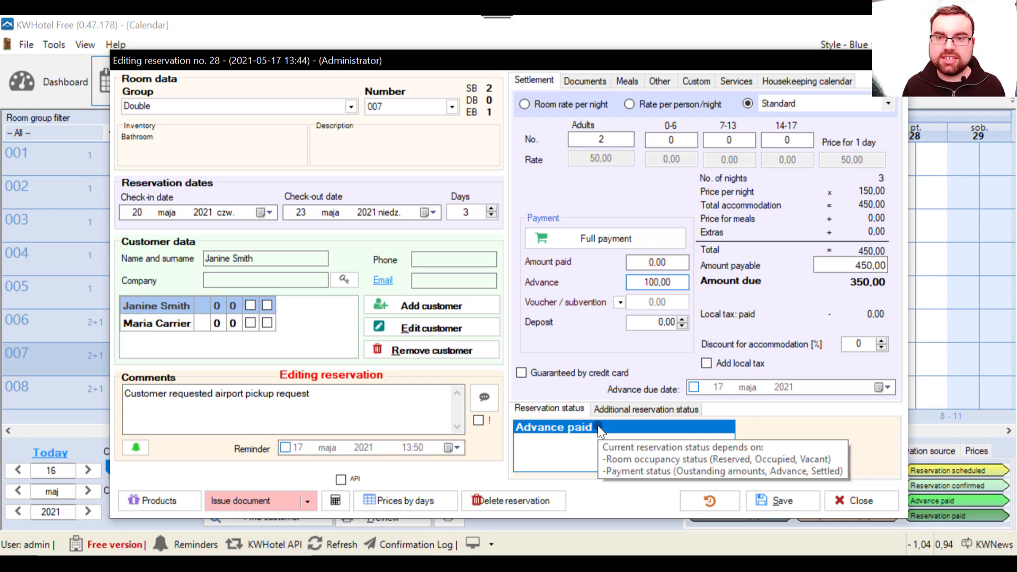
{"action": "left_click", "coordinate": [656, 282]}
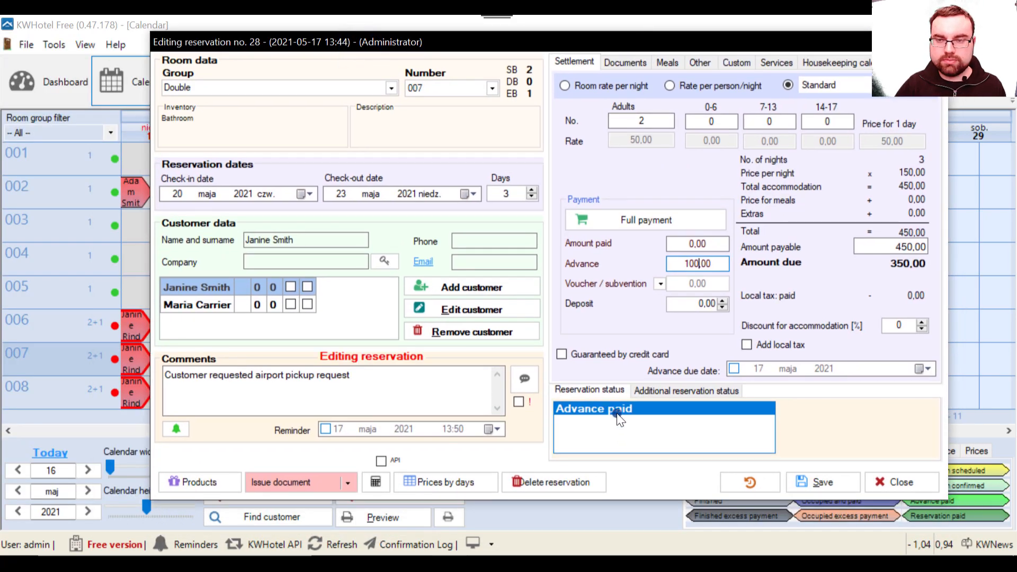
{"action": "mouse_move", "coordinate": [615, 414]}
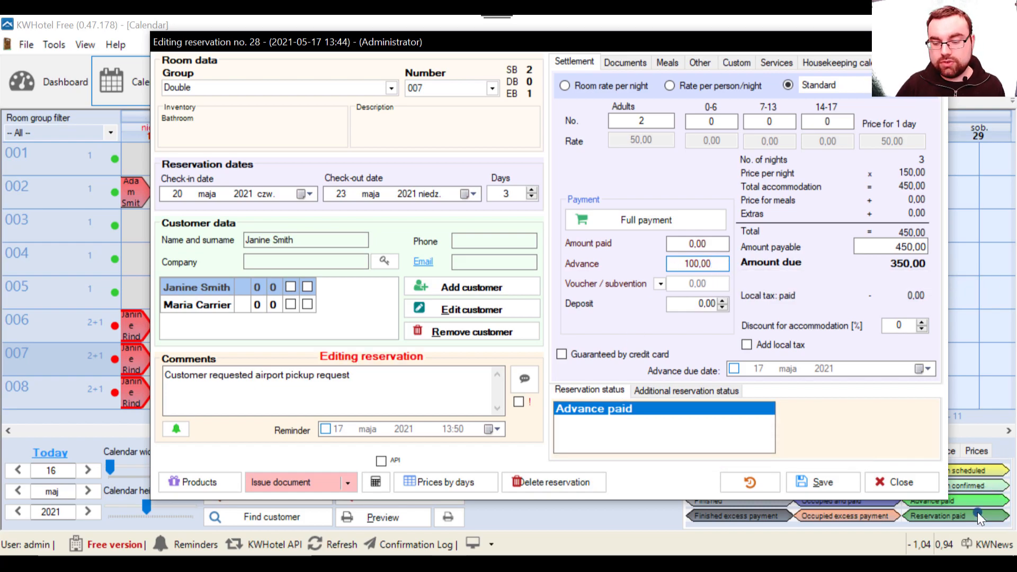
{"action": "mouse_move", "coordinate": [639, 363]}
{"action": "type", "text": "0"}
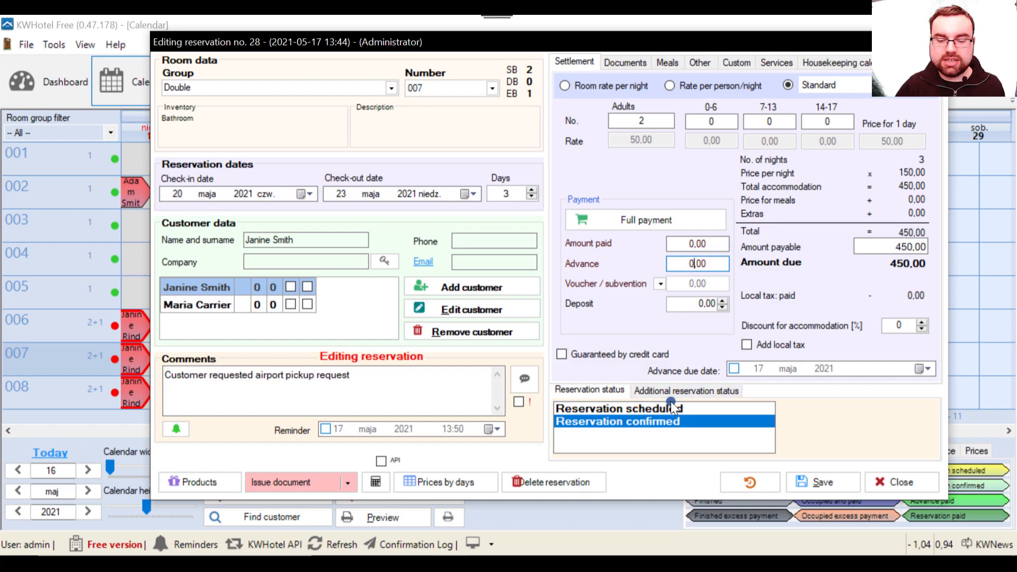
{"action": "left_click", "coordinate": [617, 408]}
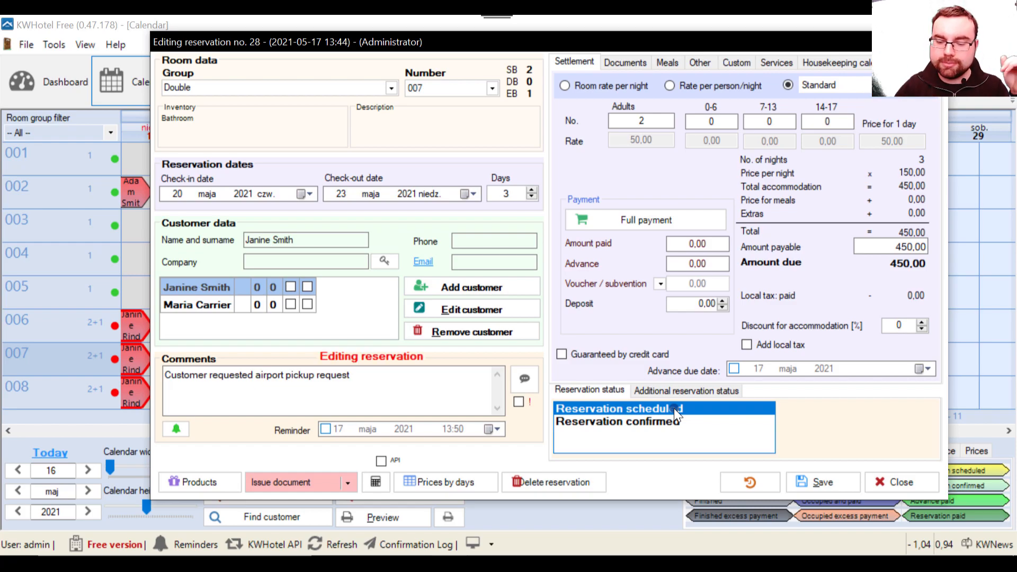
{"action": "left_click", "coordinate": [697, 263]}
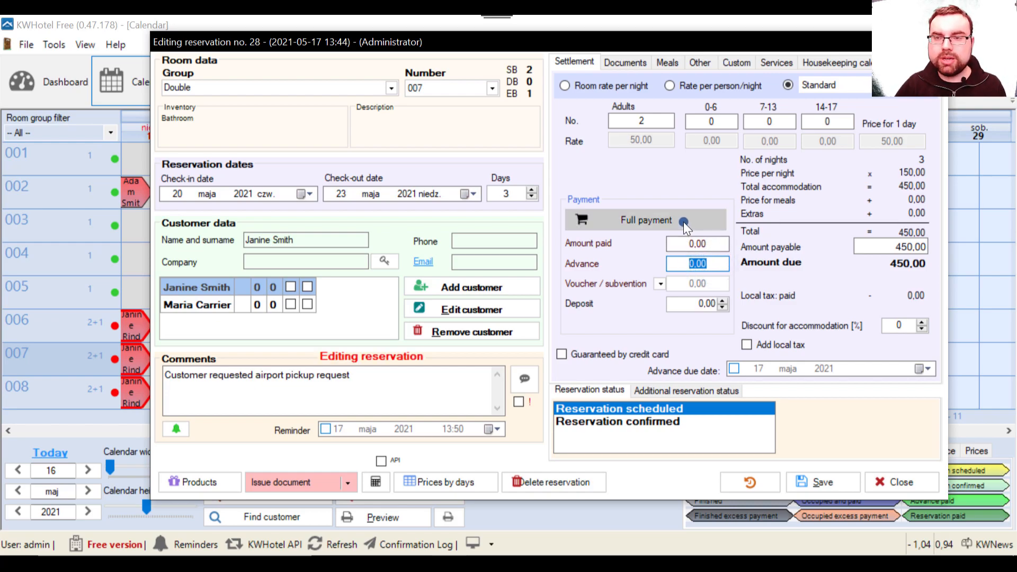
Record a full payment of 450,00 so reservation 28 shows 'Reservation fully paid'
{"action": "left_click", "coordinate": [646, 220]}
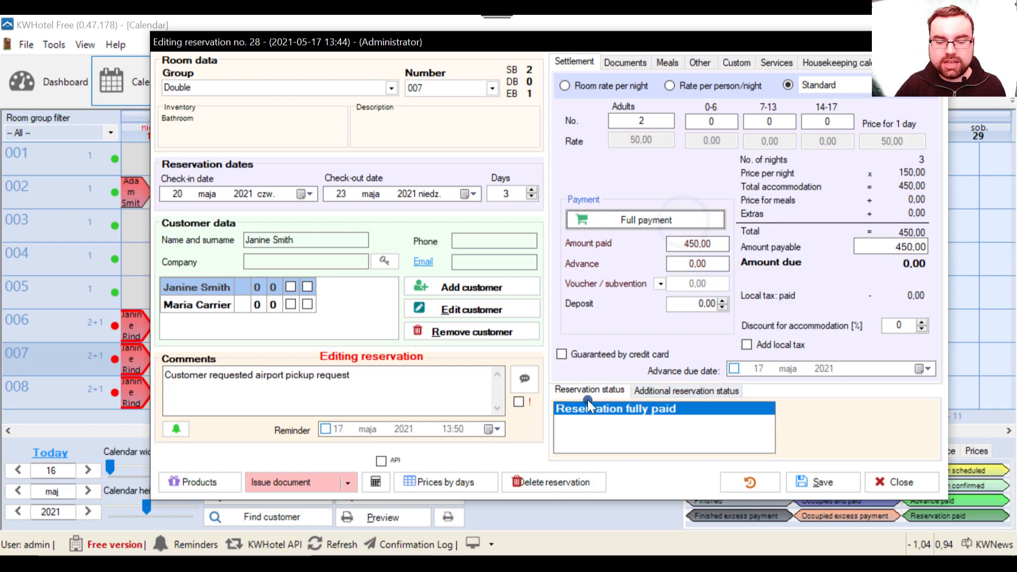
{"action": "mouse_move", "coordinate": [639, 405]}
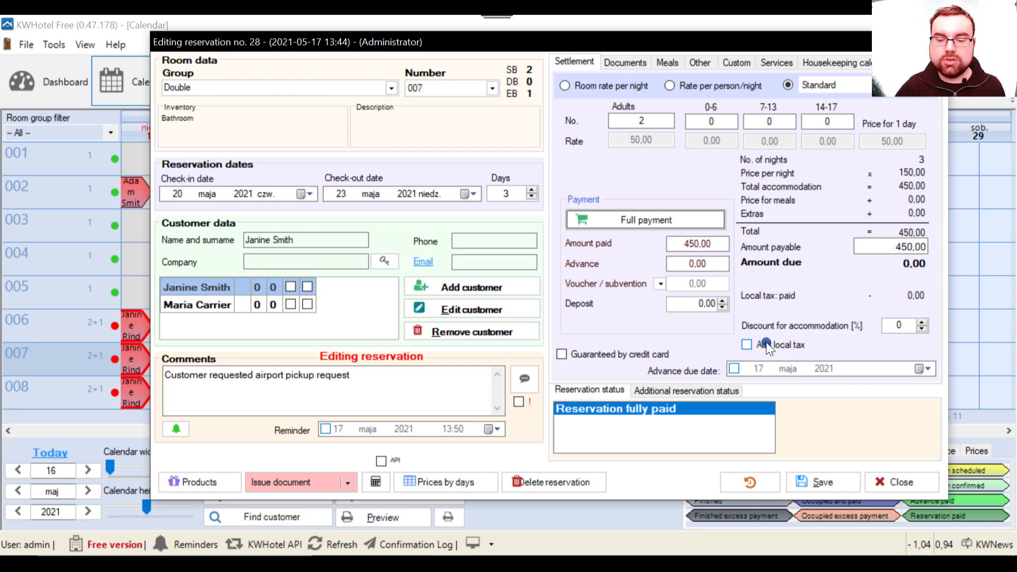
{"action": "mouse_move", "coordinate": [787, 339]}
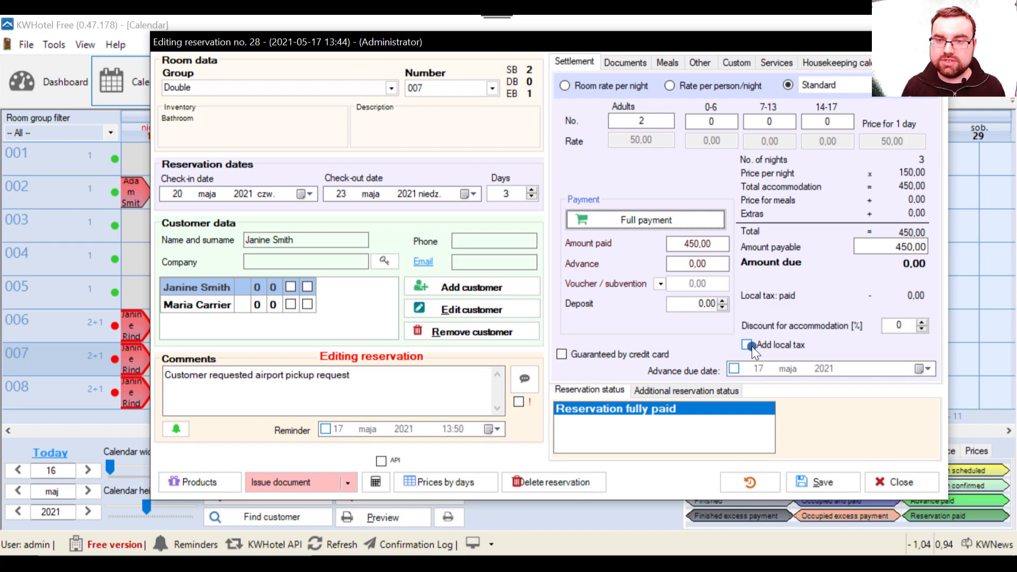
{"action": "left_click", "coordinate": [745, 345]}
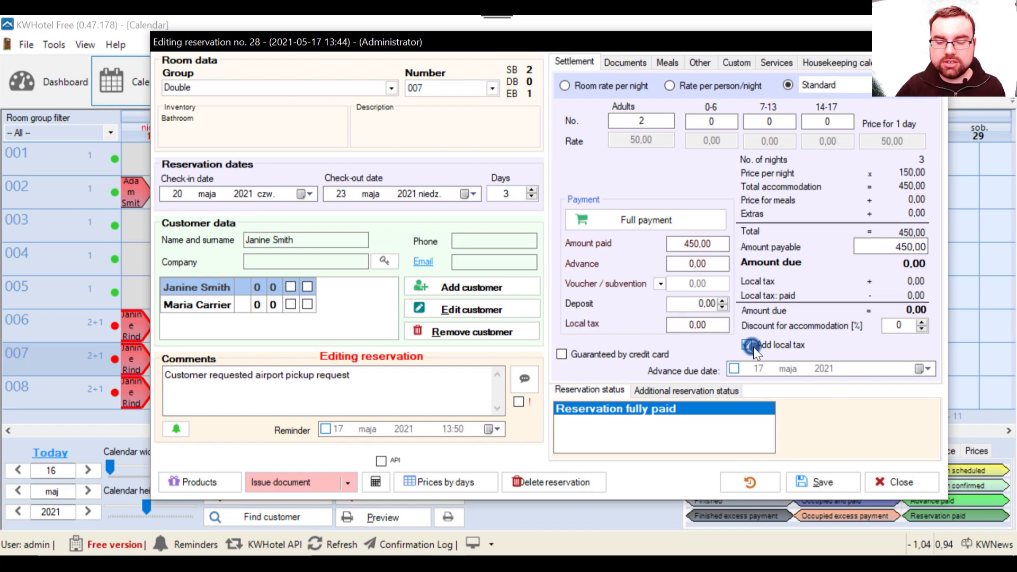
{"action": "left_click", "coordinate": [745, 344]}
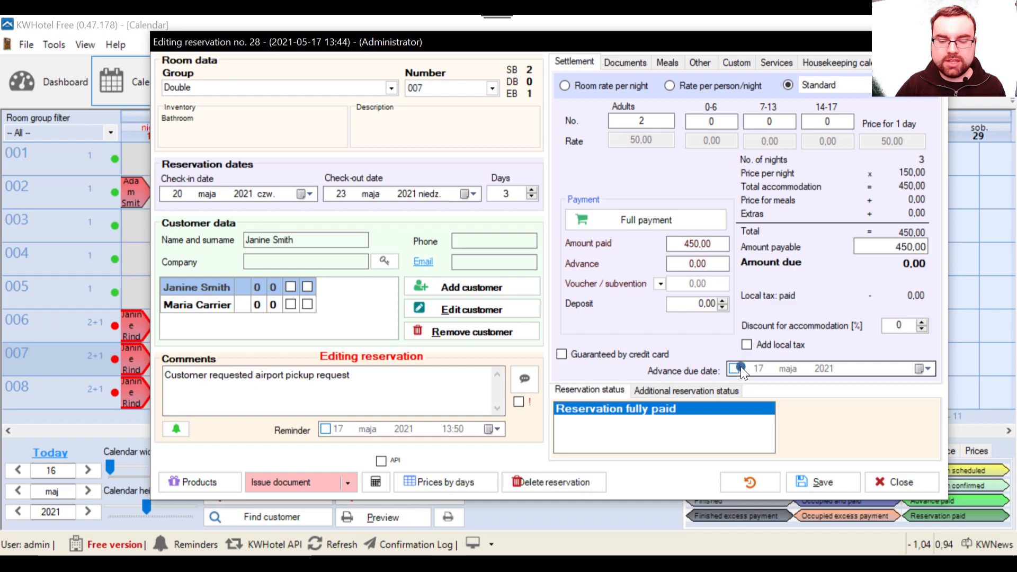
{"action": "left_click", "coordinate": [697, 264]}
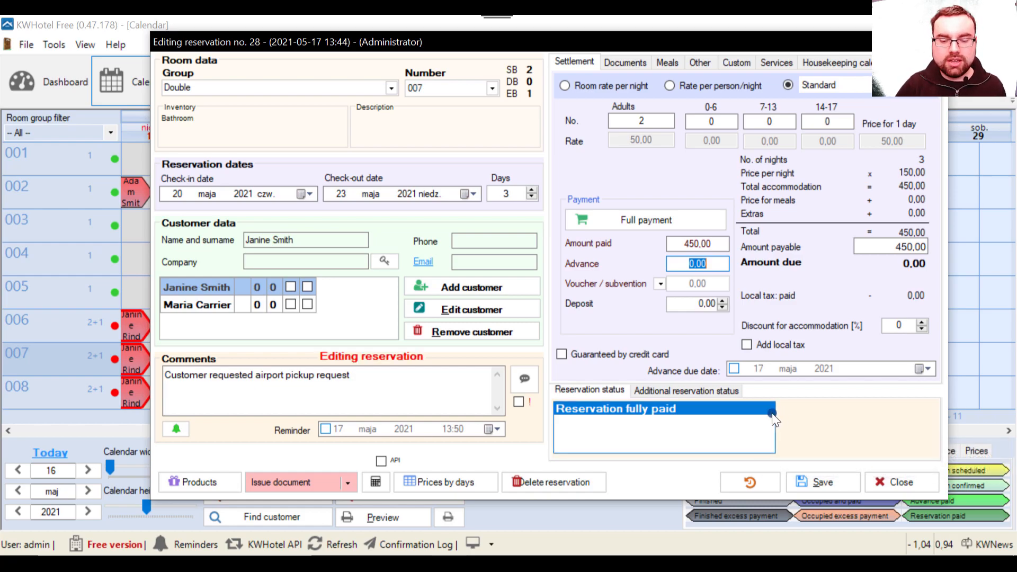
{"action": "mouse_move", "coordinate": [809, 396]}
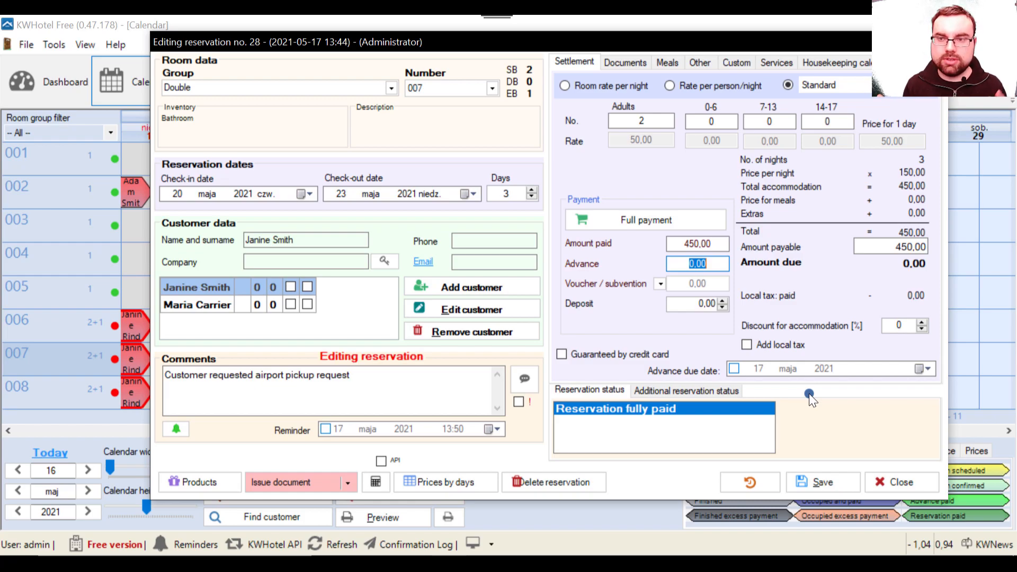
{"action": "mouse_move", "coordinate": [805, 413]}
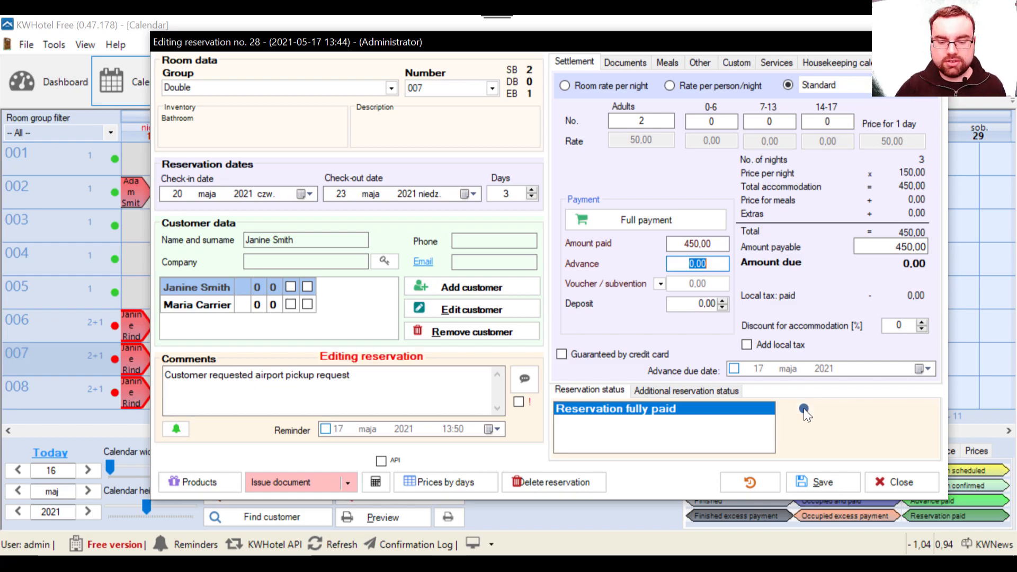
{"action": "mouse_move", "coordinate": [739, 269]}
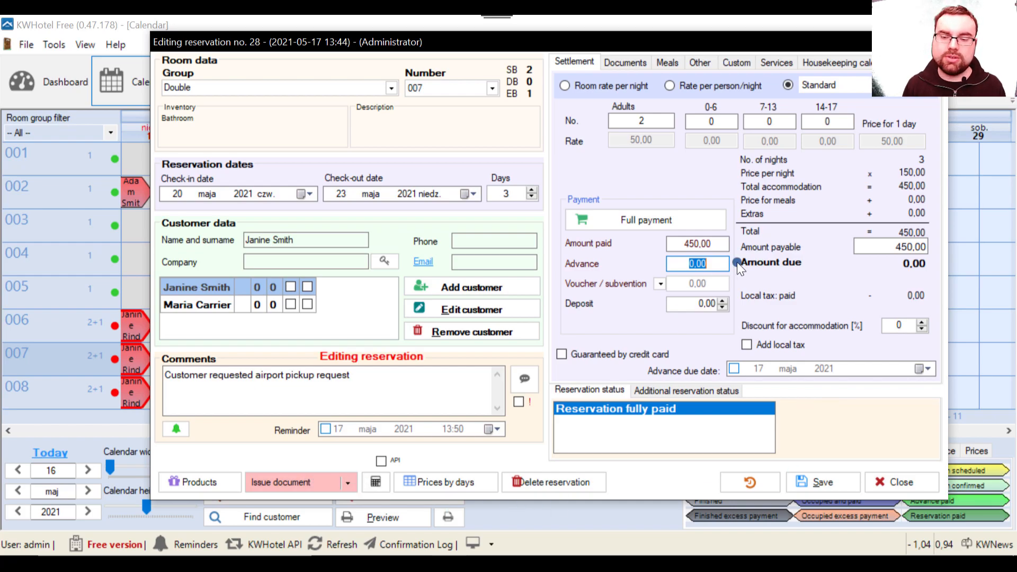